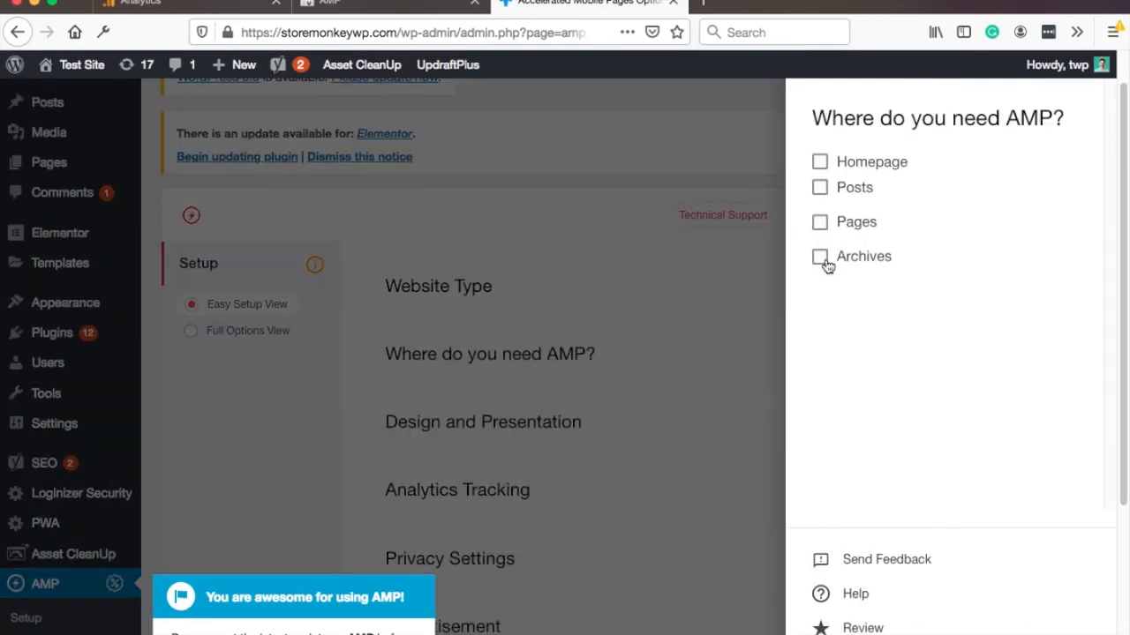
Open the PunchSalad eToro fees search result as an AMP page and scroll through it in mobile view
{"action": "left_click", "coordinate": [819, 187]}
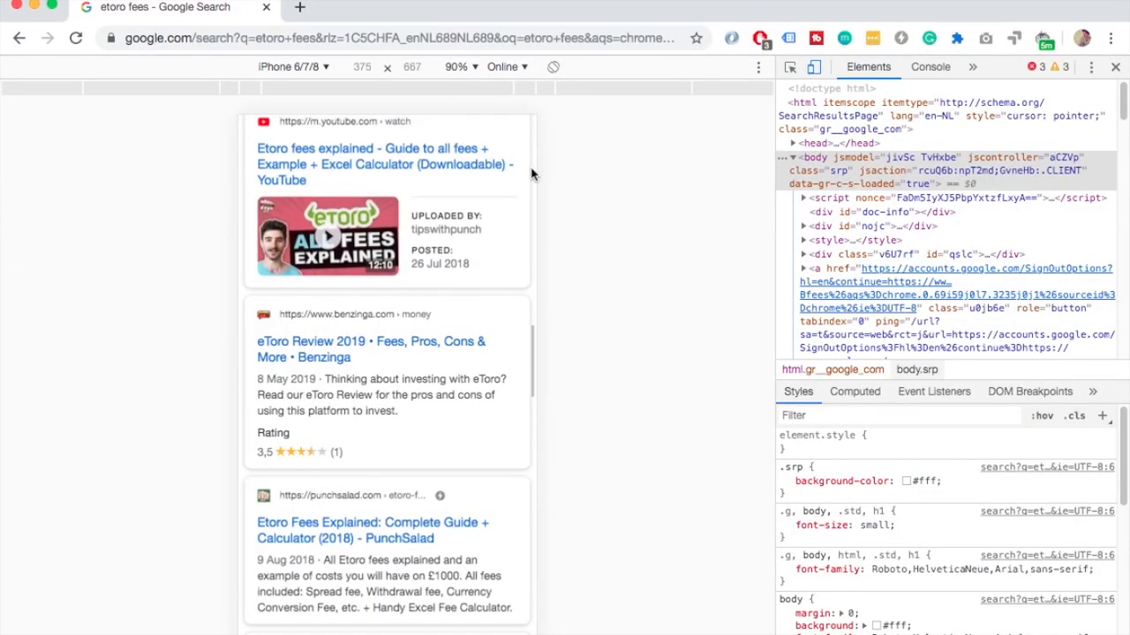
{"action": "scroll", "scroll_direction": "down", "scroll_amount": 3}
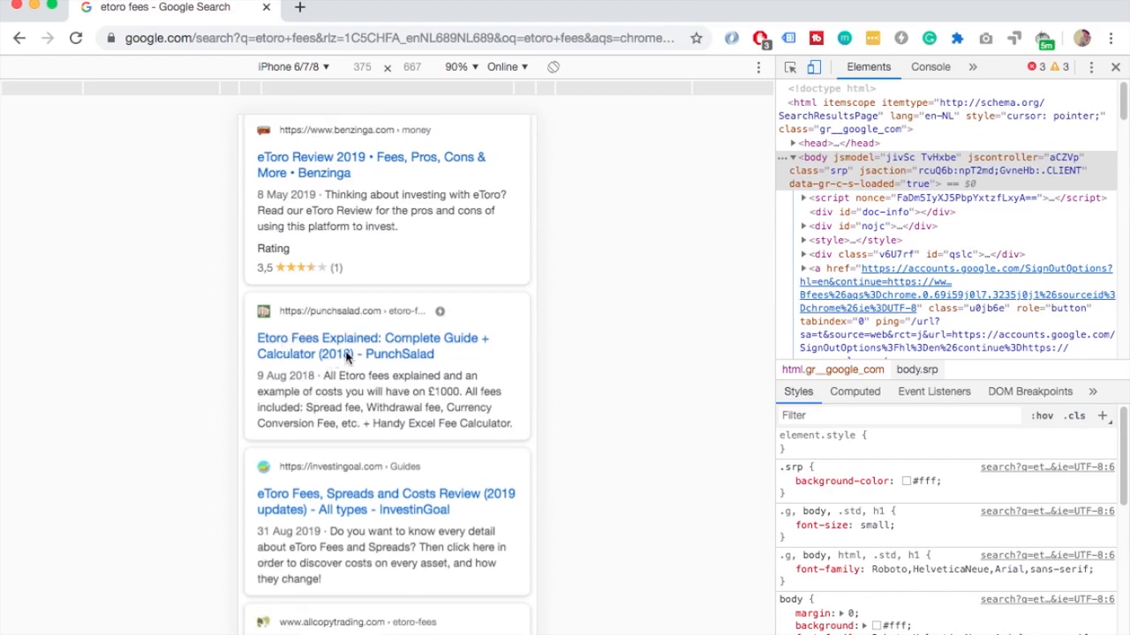
{"action": "left_click", "coordinate": [362, 353]}
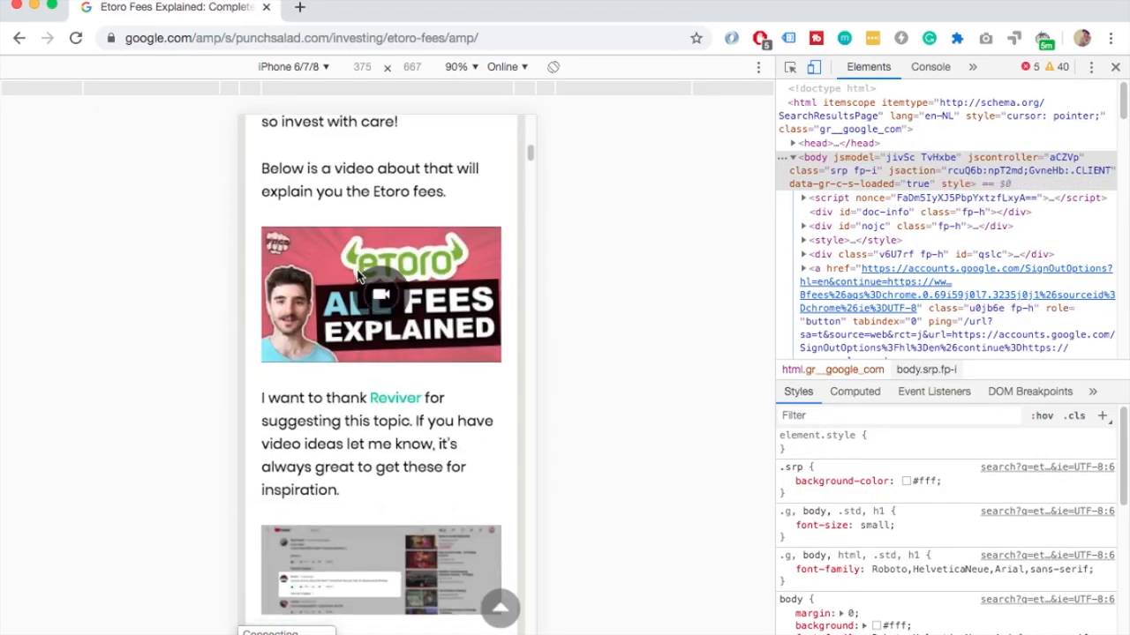
{"action": "scroll", "scroll_direction": "down", "scroll_amount": 3}
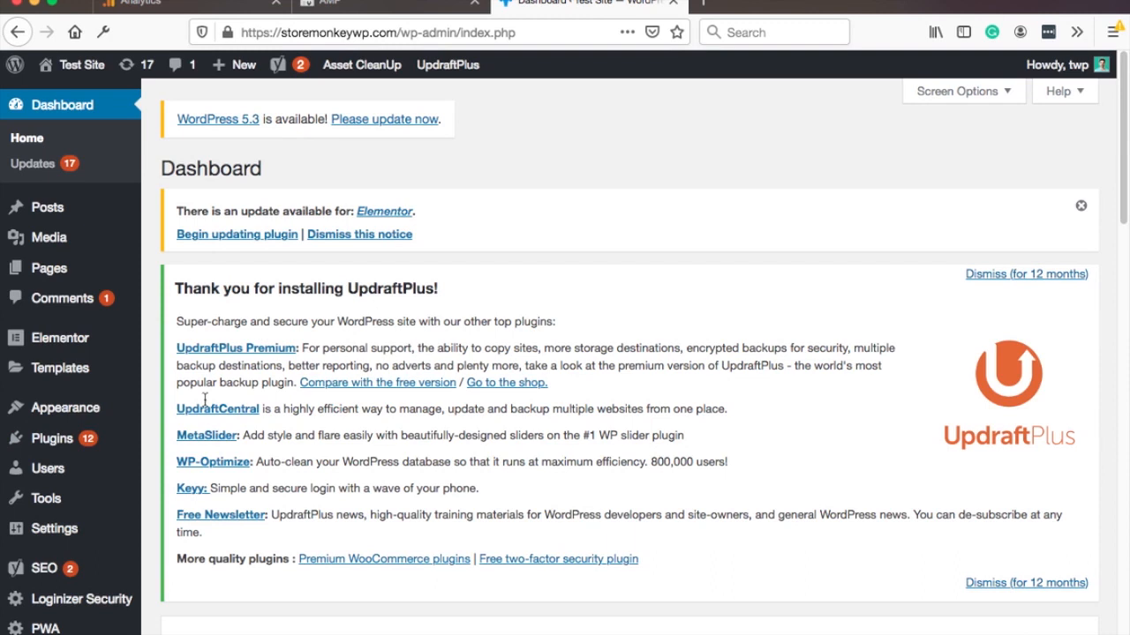
{"action": "mouse_move", "coordinate": [477, 173]}
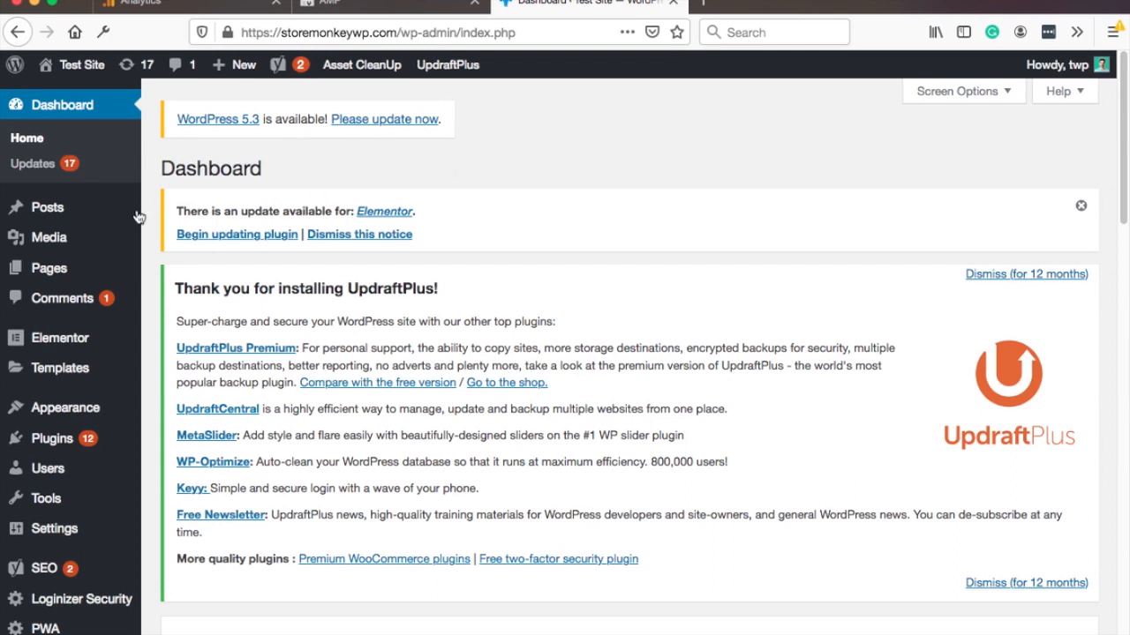
{"action": "mouse_move", "coordinate": [53, 437]}
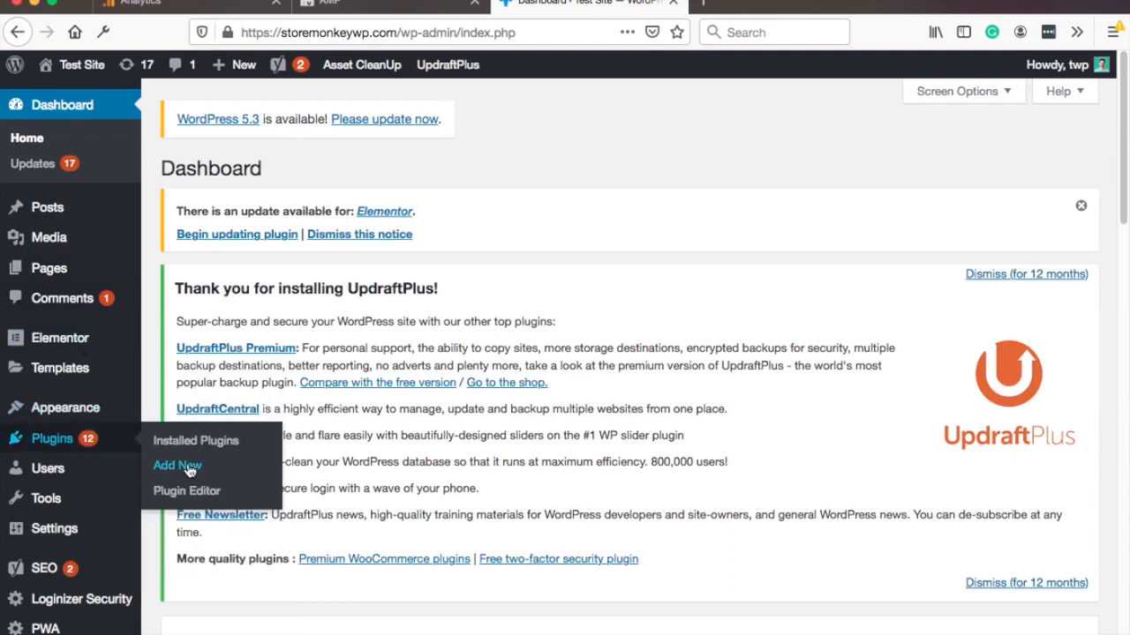
Search Add New plugins for 'amp for wp', then install and activate AMP for WP
{"action": "left_click", "coordinate": [176, 466]}
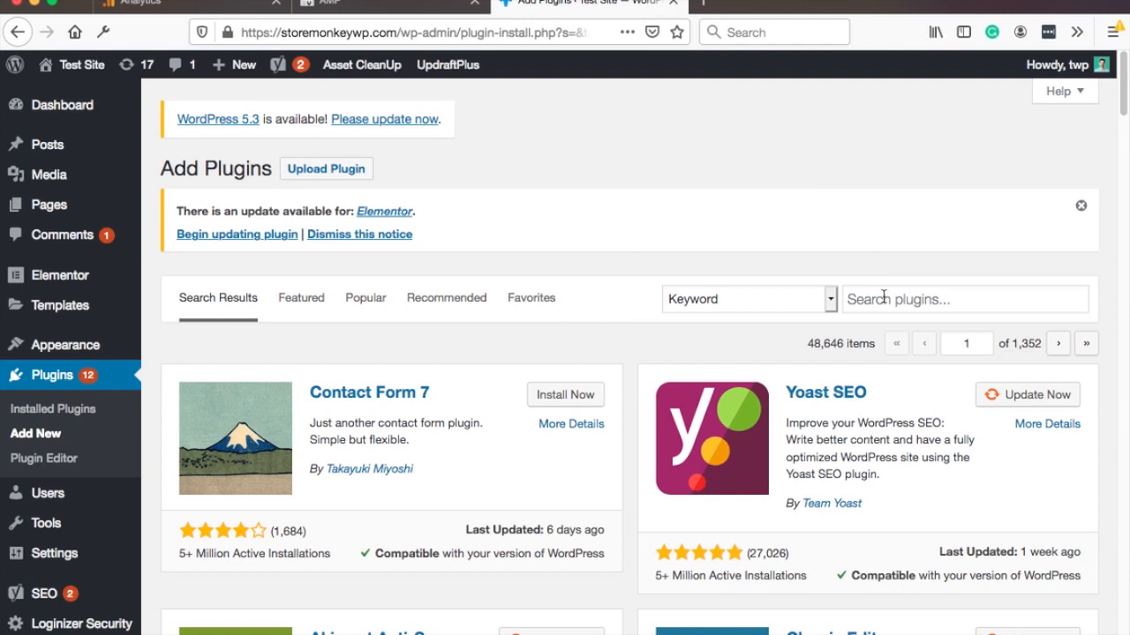
{"action": "type", "text": "a"}
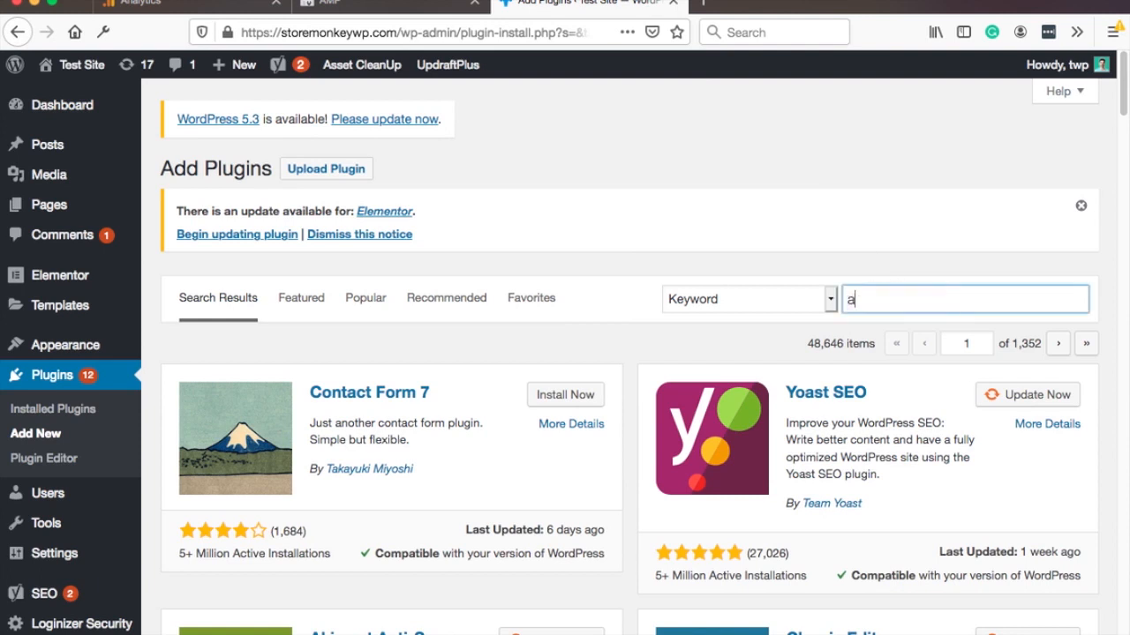
{"action": "type", "text": "mp fo wp"}
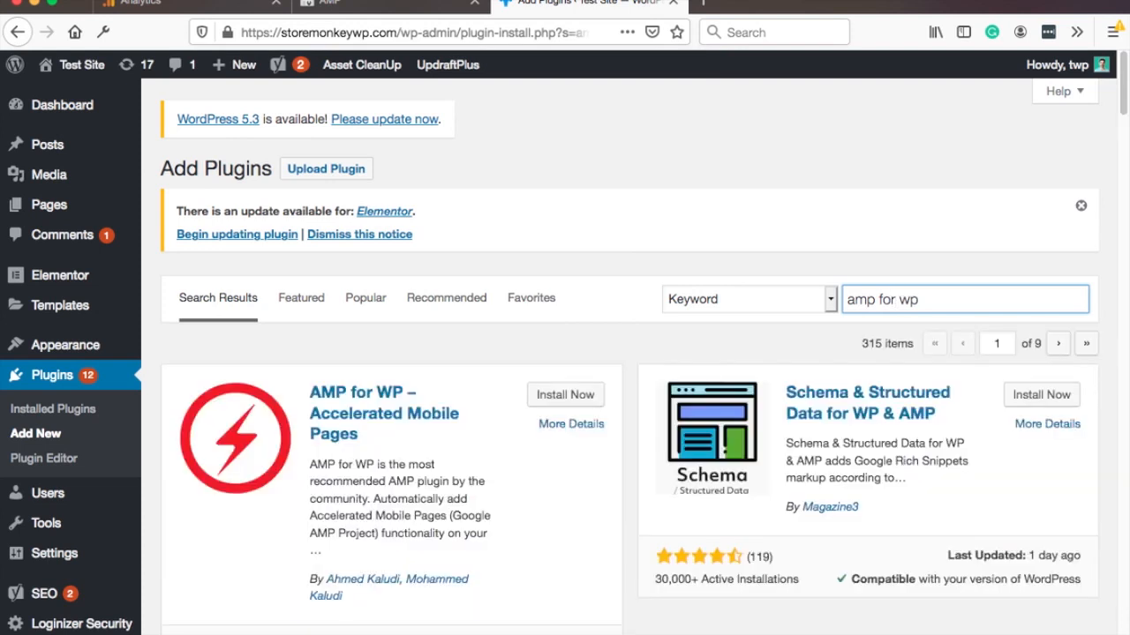
{"action": "scroll", "scroll_direction": "down", "scroll_amount": 3}
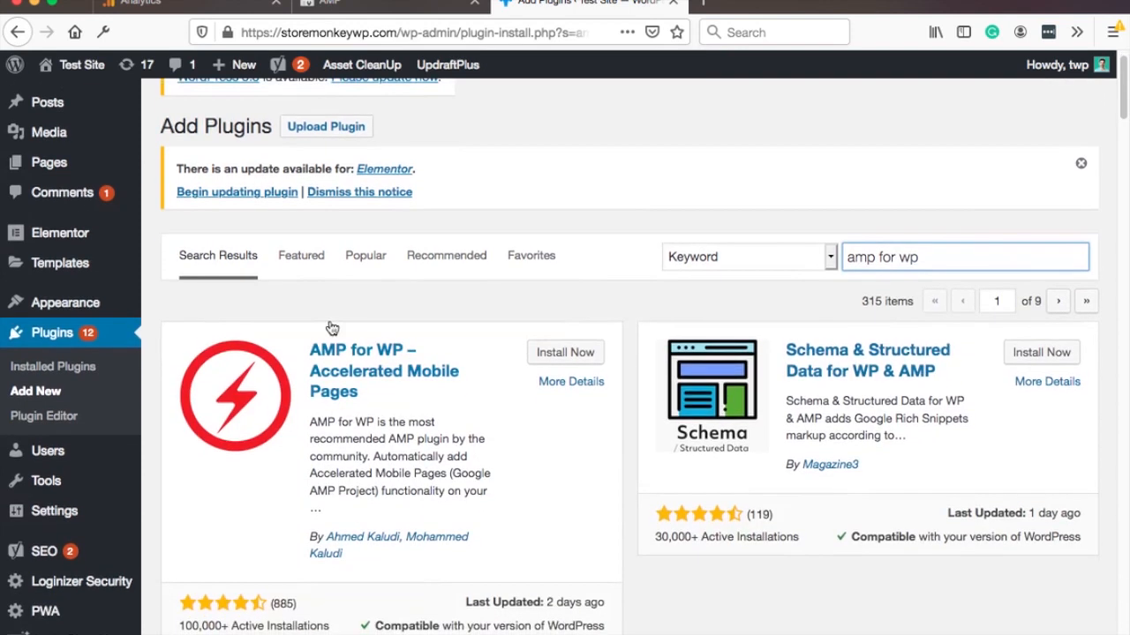
{"action": "mouse_move", "coordinate": [565, 353]}
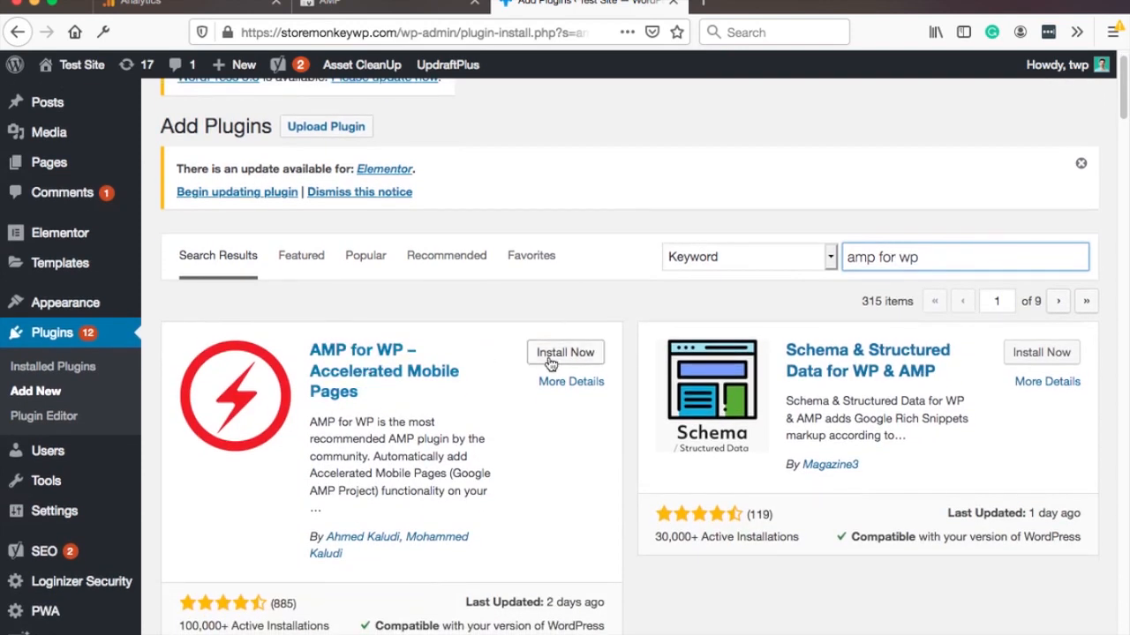
{"action": "left_click", "coordinate": [564, 353]}
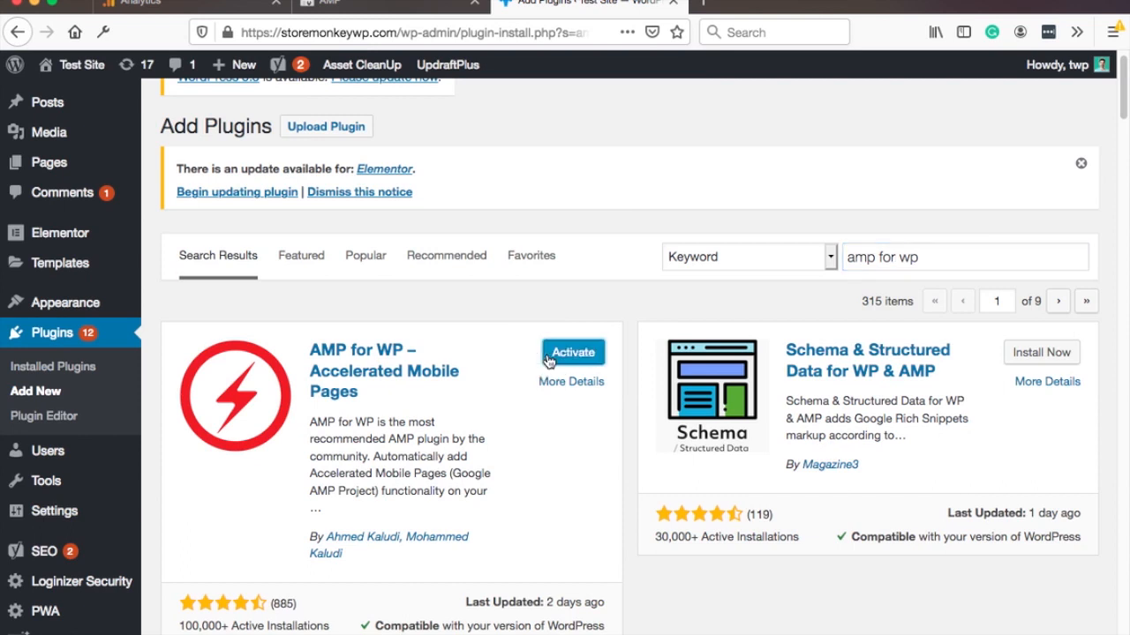
{"action": "left_click", "coordinate": [572, 353]}
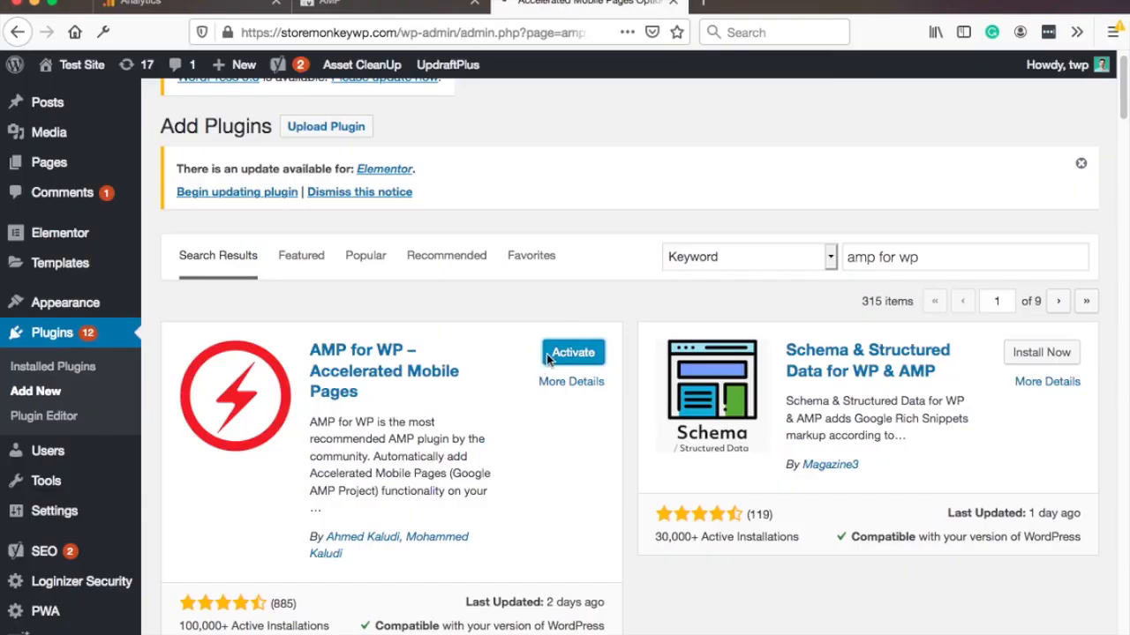
{"action": "left_click", "coordinate": [572, 353]}
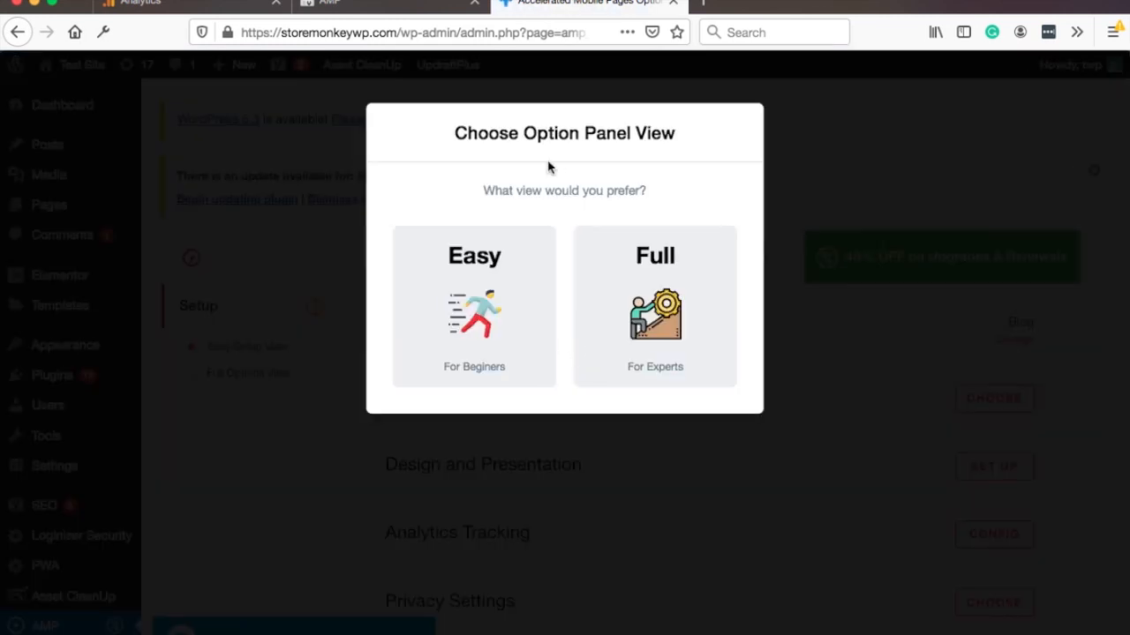
{"action": "mouse_move", "coordinate": [450, 293]}
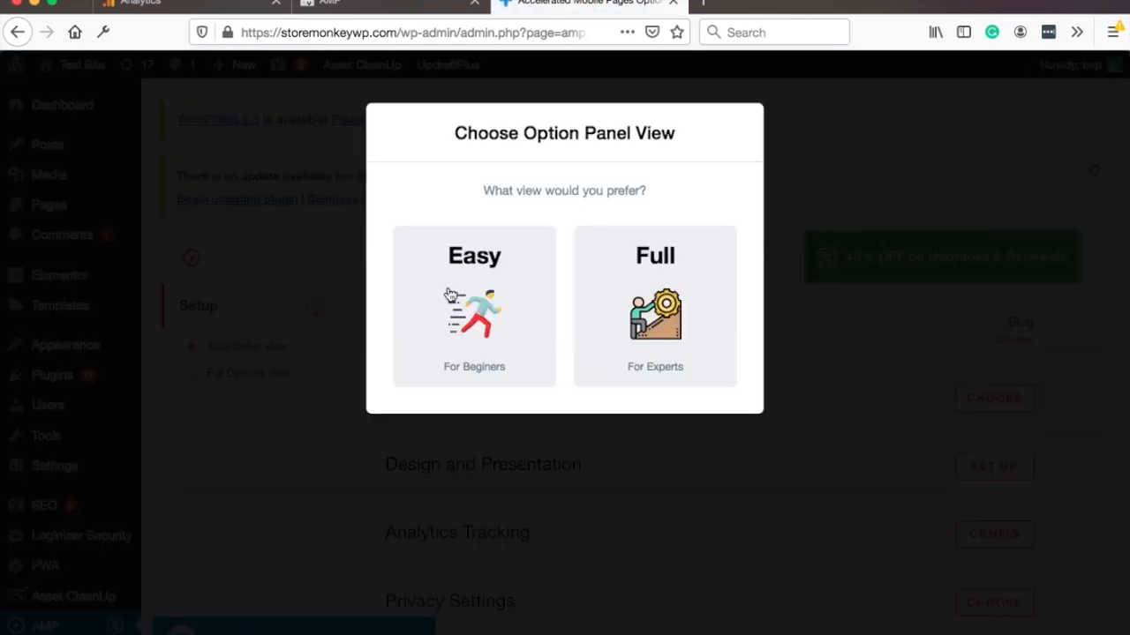
Choose the Easy option panel view and bring up the Website Type choices, keeping Blog
{"action": "left_click", "coordinate": [473, 307]}
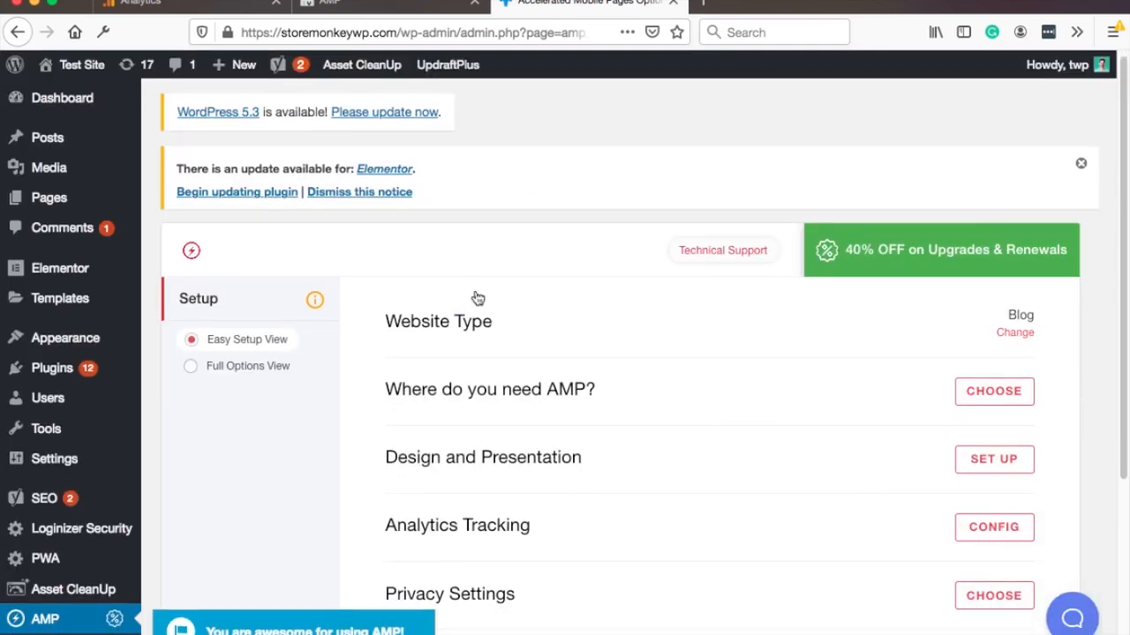
{"action": "scroll", "scroll_direction": "down", "scroll_amount": 3}
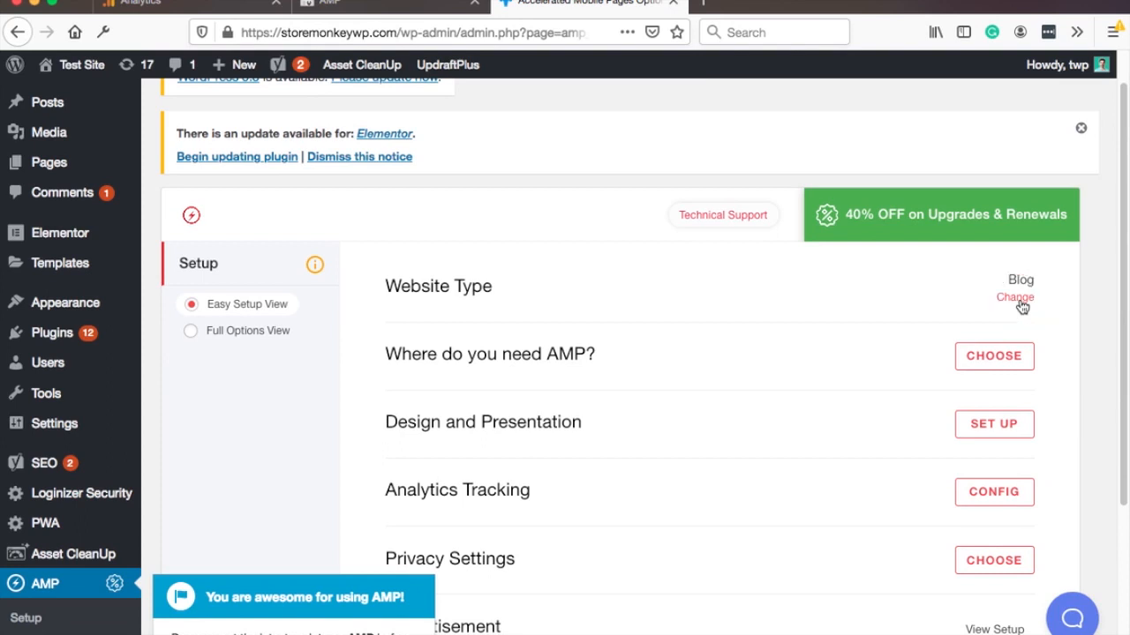
{"action": "left_click", "coordinate": [1013, 296]}
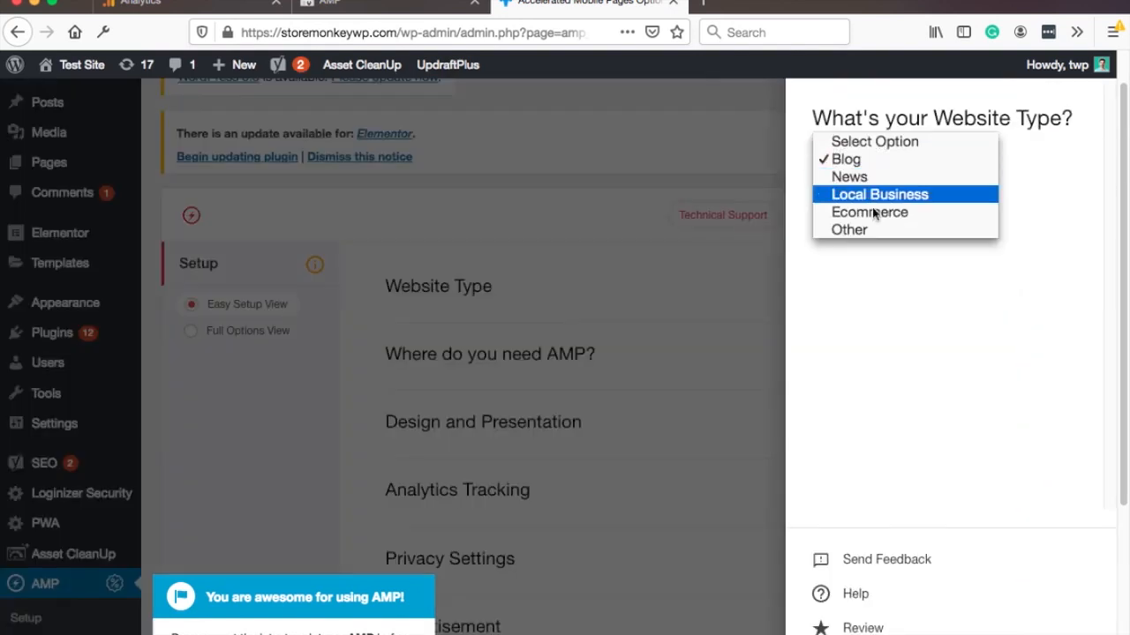
{"action": "mouse_move", "coordinate": [864, 176]}
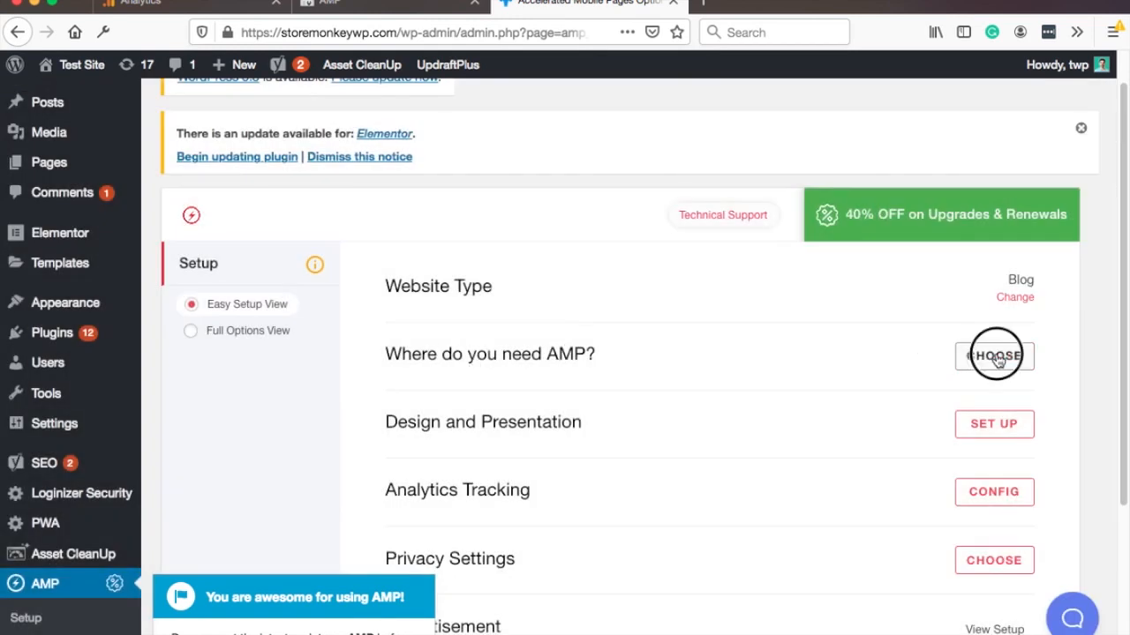
Under 'Where do you need AMP?', tick Posts
{"action": "left_click", "coordinate": [994, 355]}
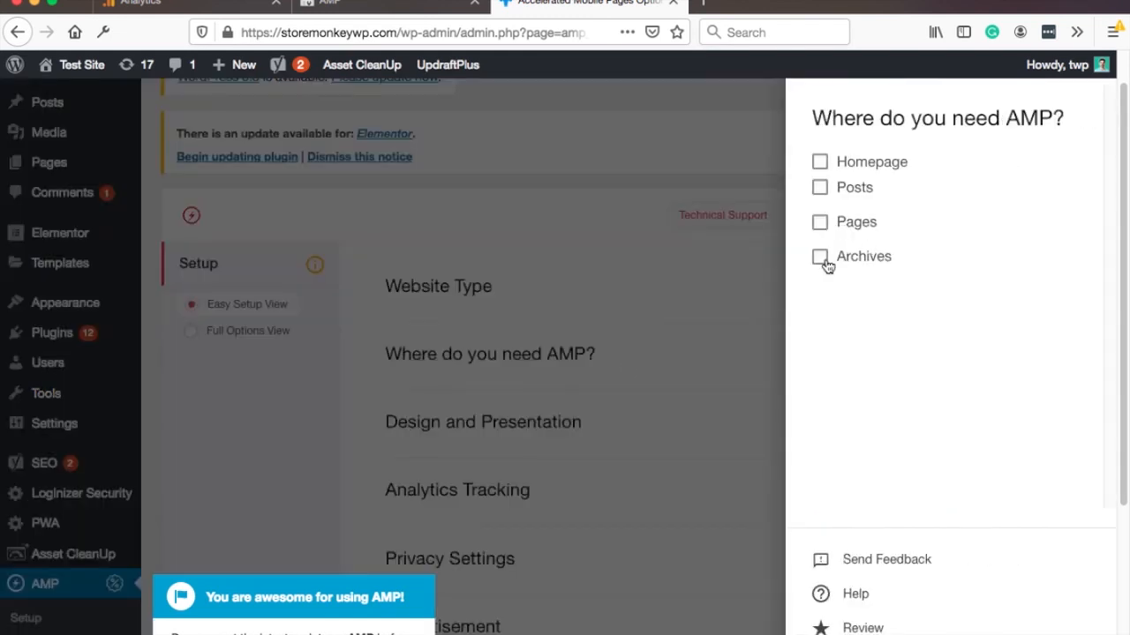
{"action": "mouse_move", "coordinate": [875, 256]}
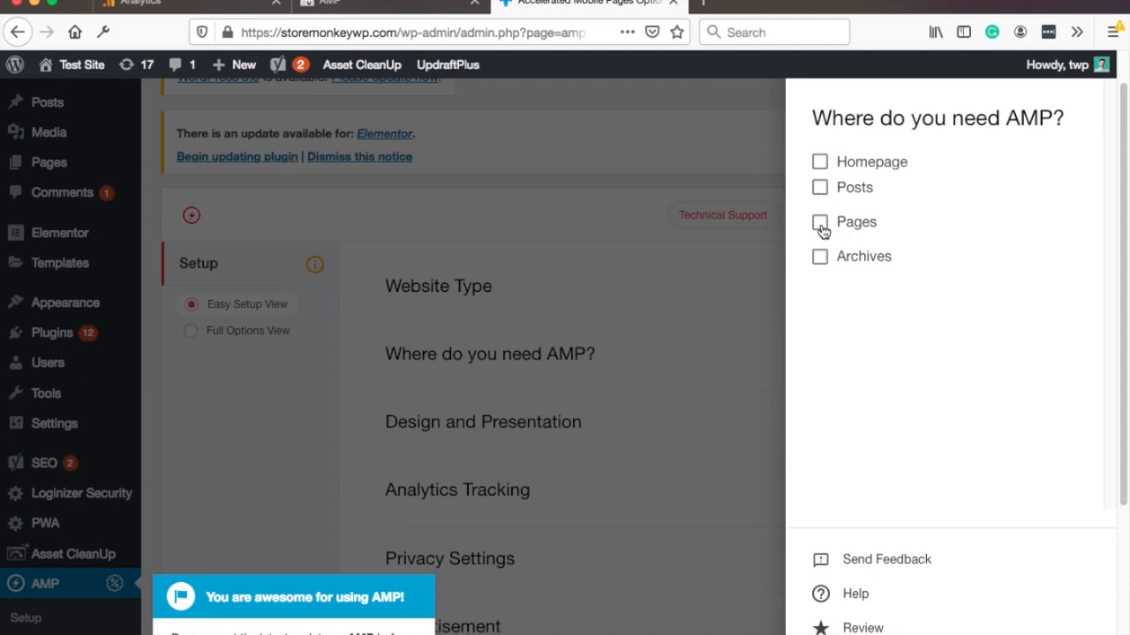
{"action": "left_click", "coordinate": [819, 187]}
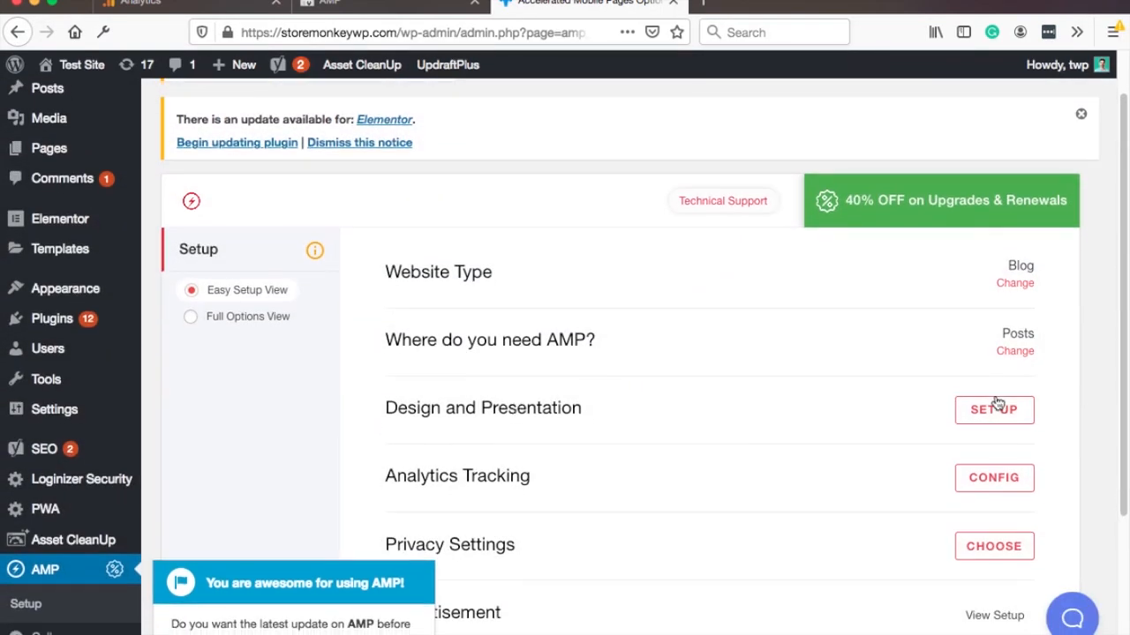
In Design and Presentation, set the bluebroccoli Media Library image as logo and pick a blue global colour
{"action": "left_click", "coordinate": [996, 409]}
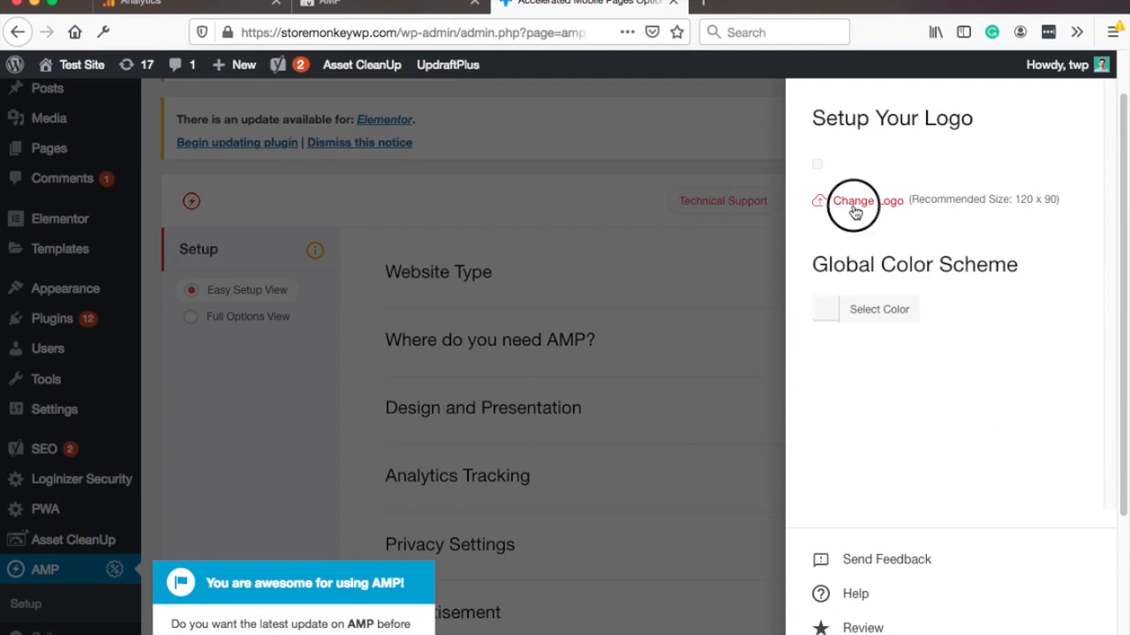
{"action": "left_click", "coordinate": [855, 201]}
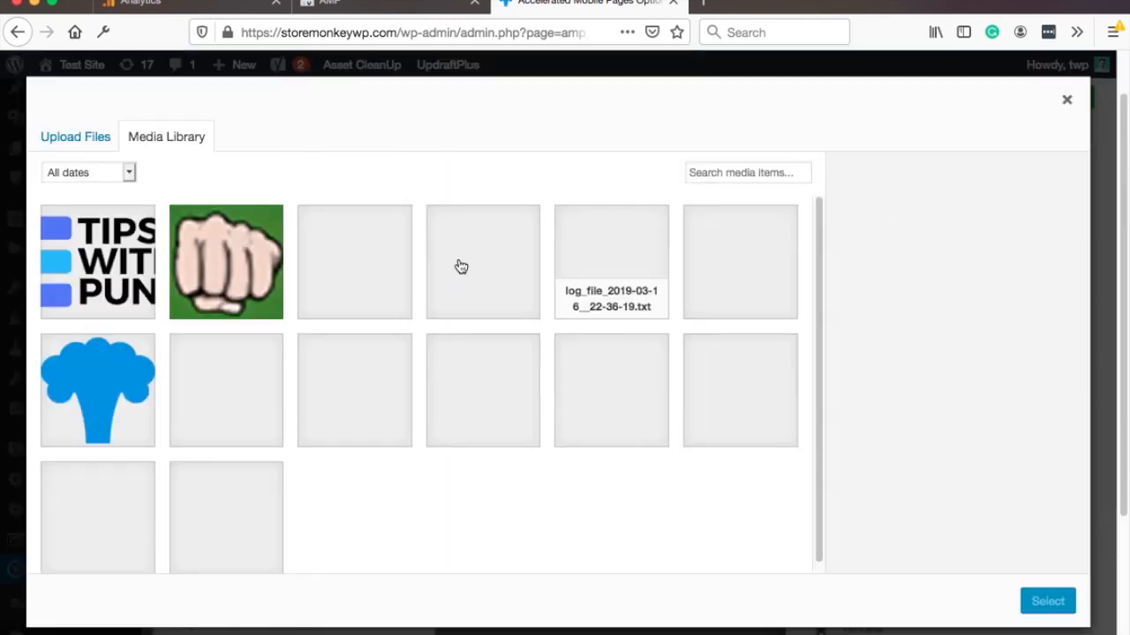
{"action": "left_click", "coordinate": [97, 390]}
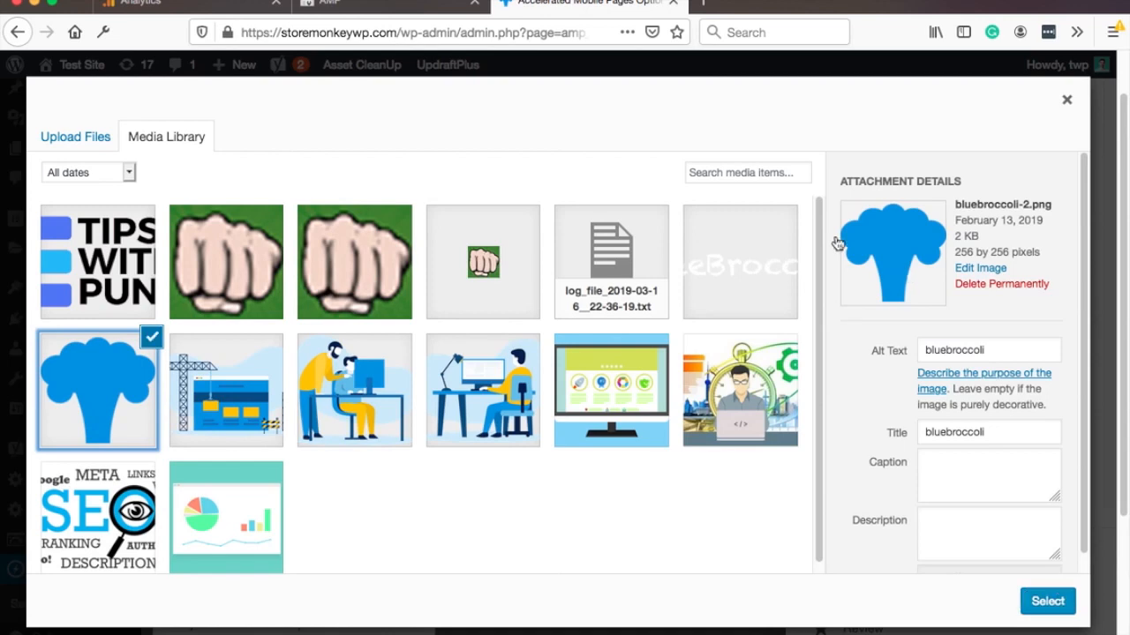
{"action": "left_click", "coordinate": [1048, 600]}
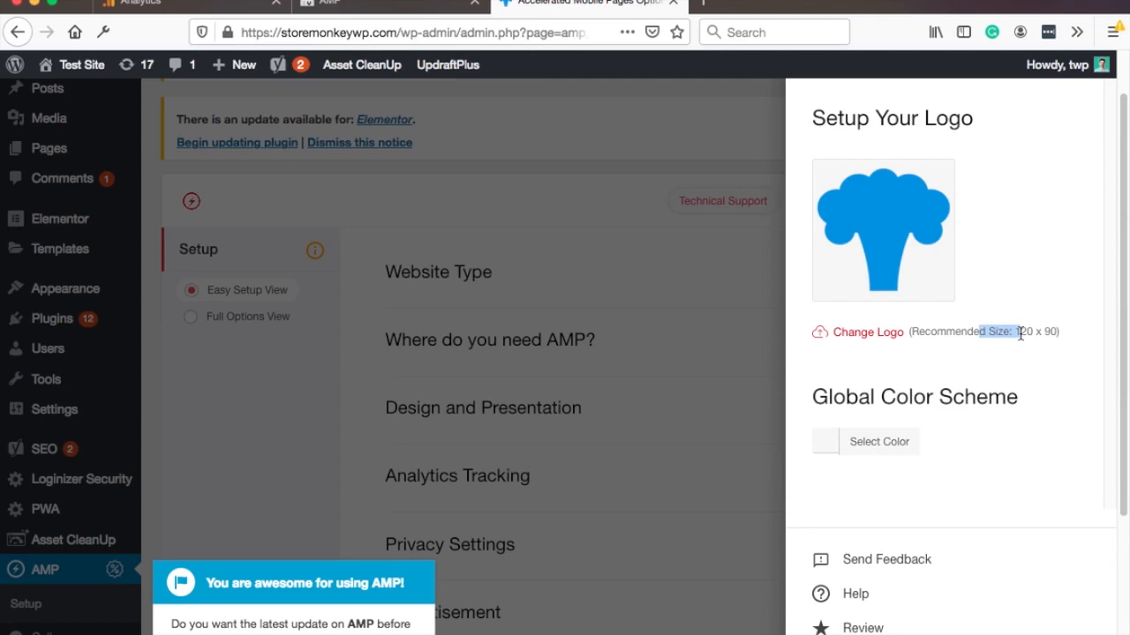
{"action": "scroll", "scroll_direction": "down", "scroll_amount": 3}
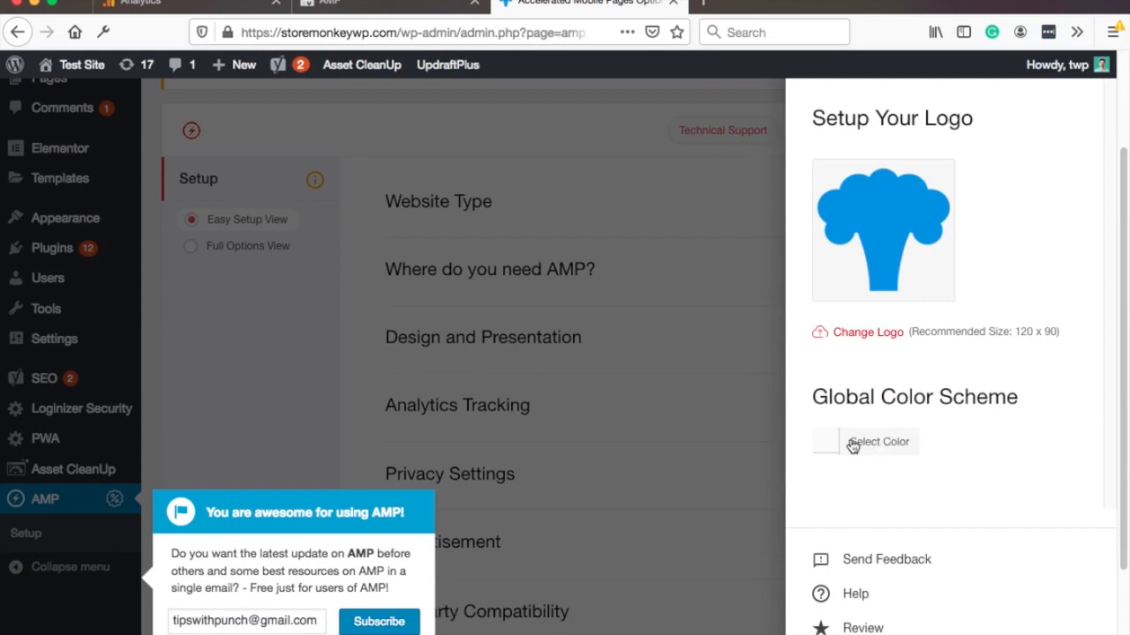
{"action": "mouse_move", "coordinate": [850, 443]}
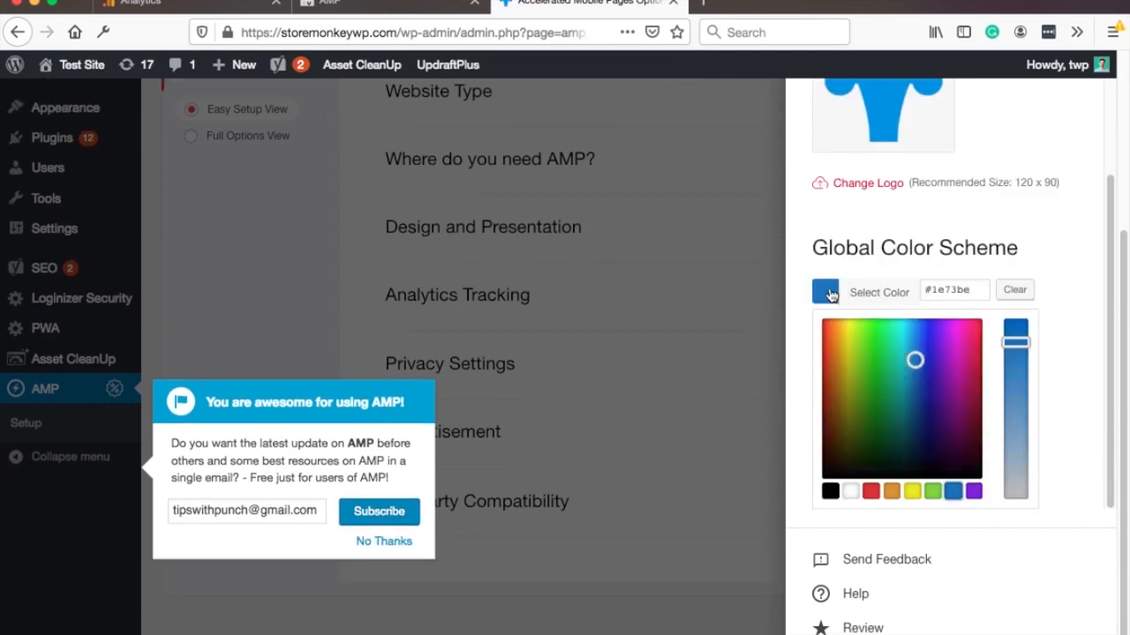
{"action": "left_click", "coordinate": [824, 289]}
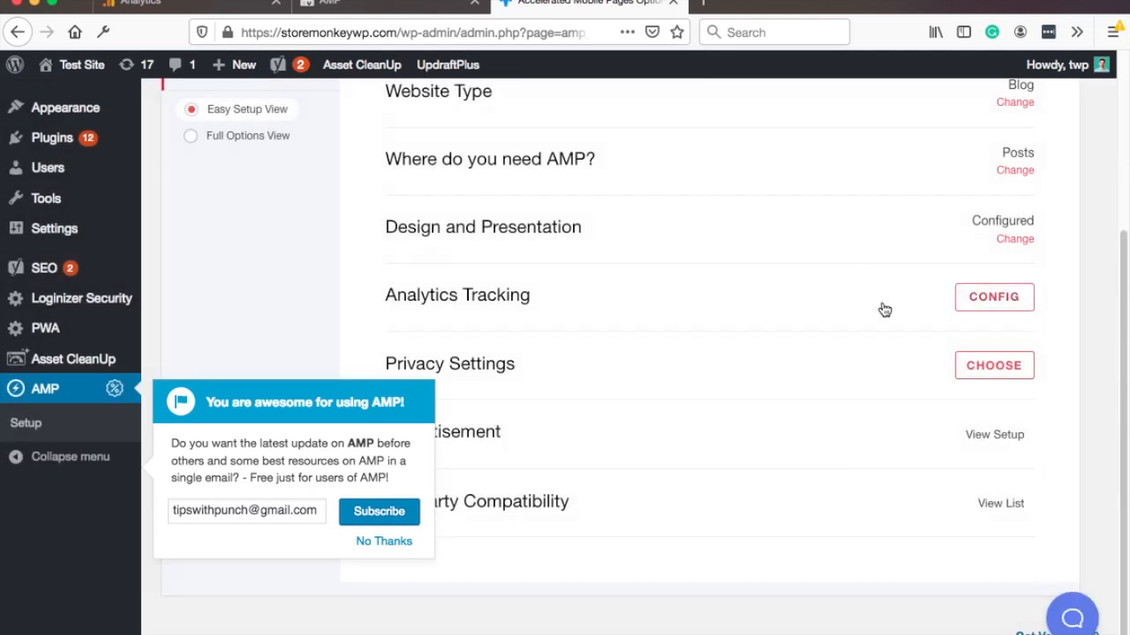
Open Analytics Tracking config, dismiss the newsletter popup with No Thanks, and switch to the Analytics tab
{"action": "left_click", "coordinate": [993, 296]}
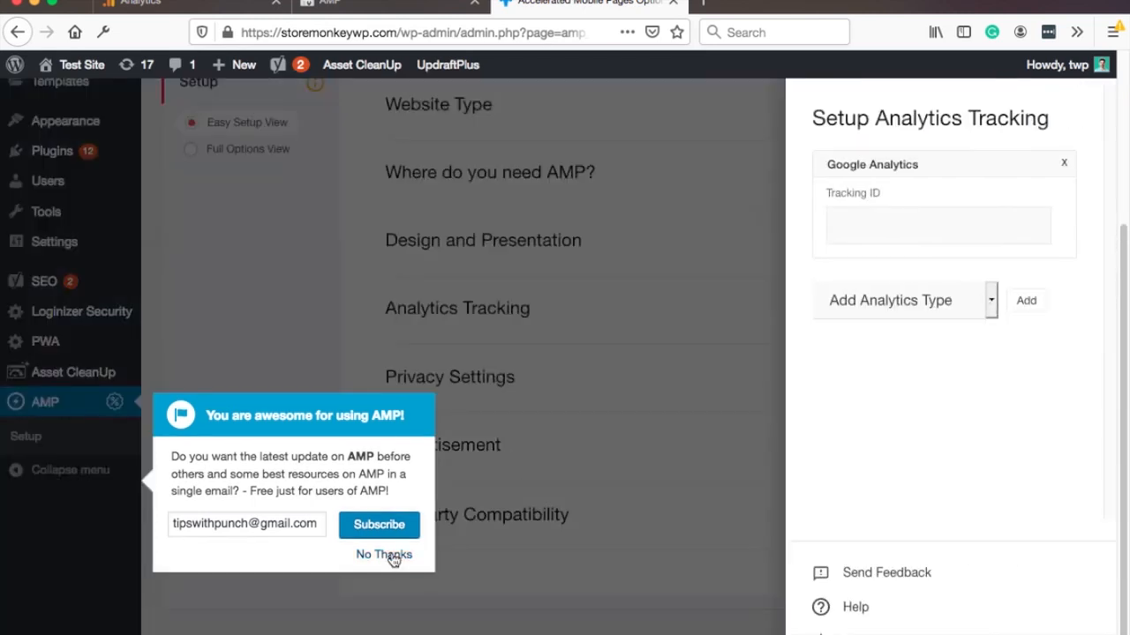
{"action": "left_click", "coordinate": [381, 554]}
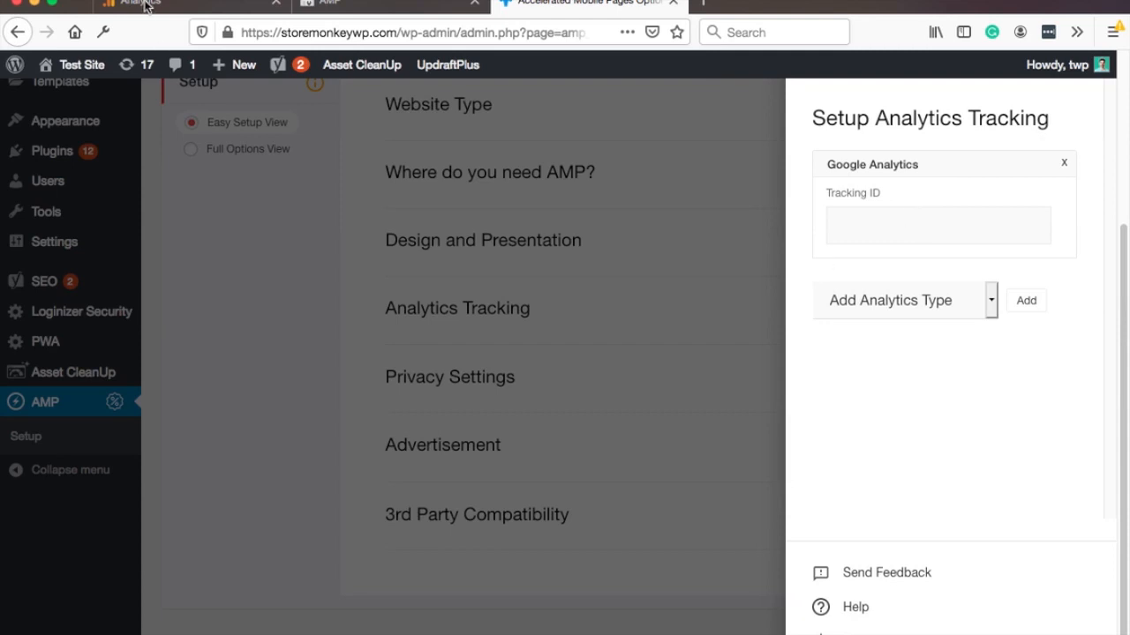
{"action": "left_click", "coordinate": [141, 4]}
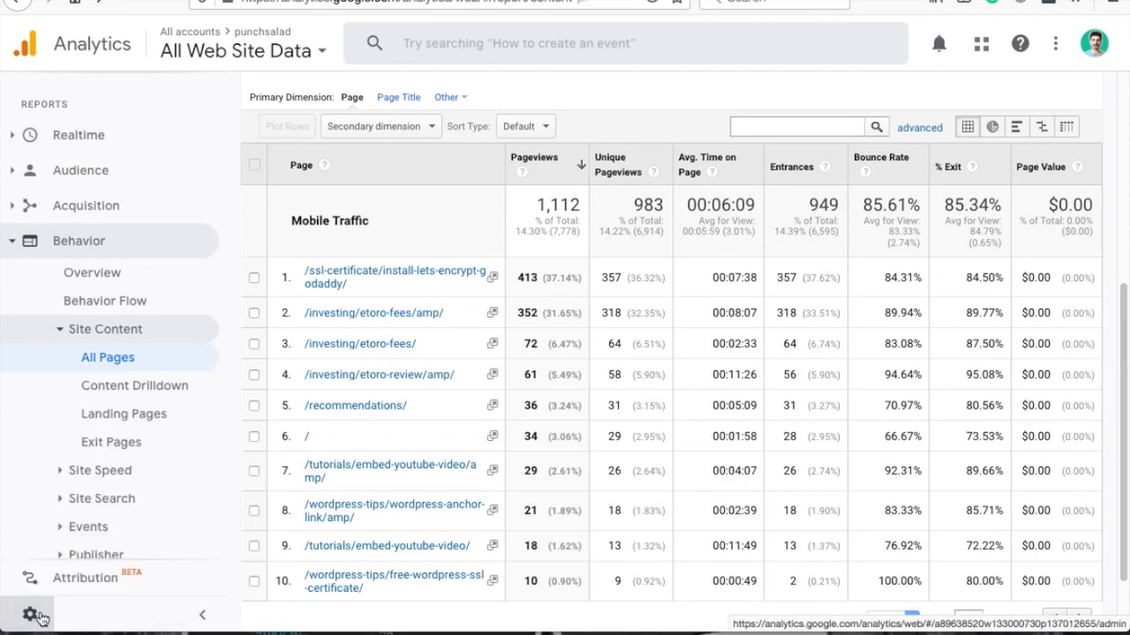
From Admin > Tracking Info > Tracking Code, copy the tracking ID UA-89638520-1
{"action": "left_click", "coordinate": [32, 613]}
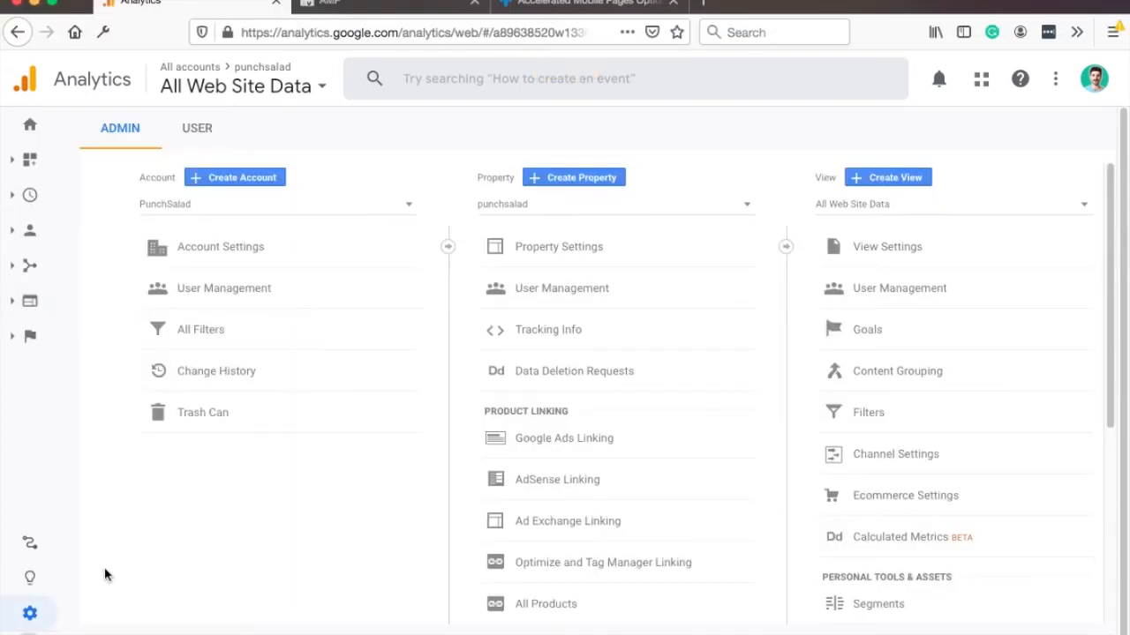
{"action": "mouse_move", "coordinate": [561, 264]}
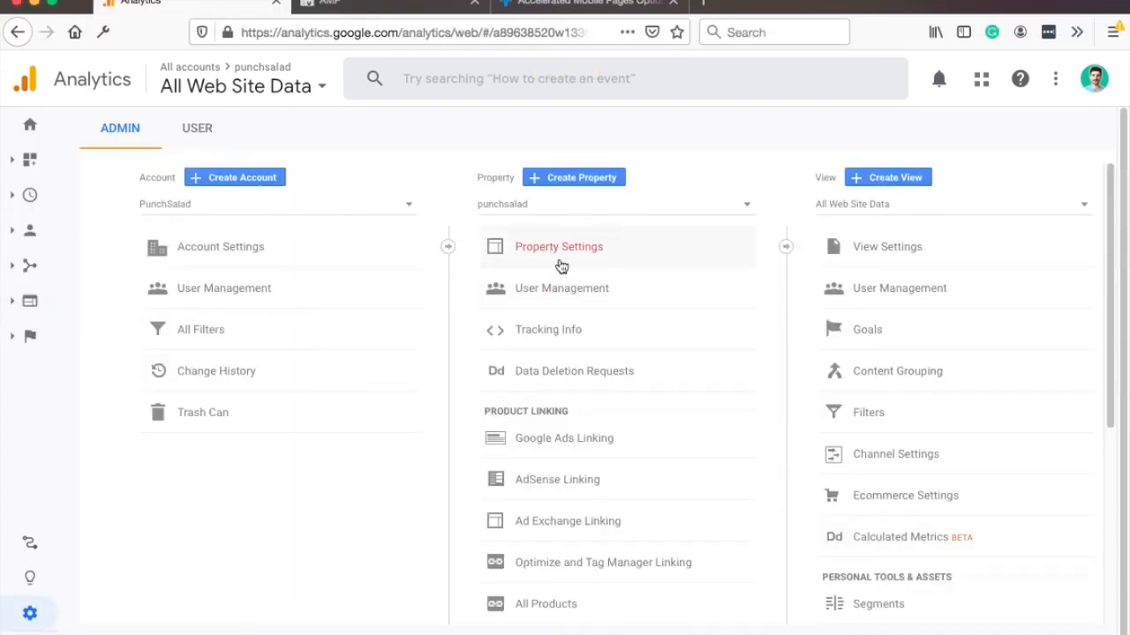
{"action": "mouse_move", "coordinate": [554, 330]}
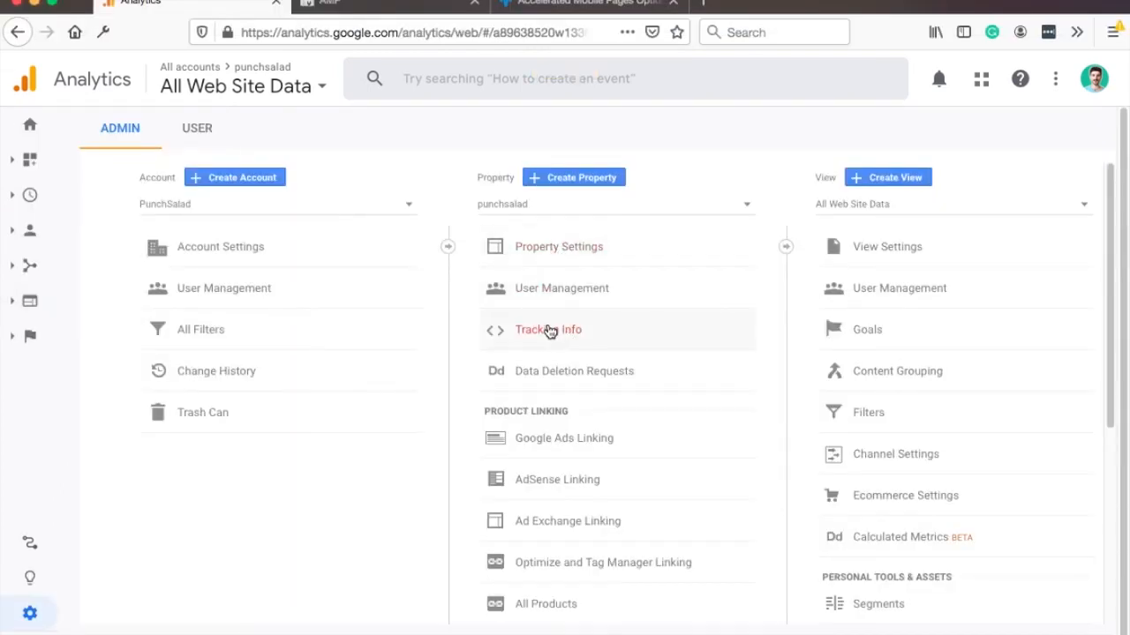
{"action": "left_click", "coordinate": [547, 330]}
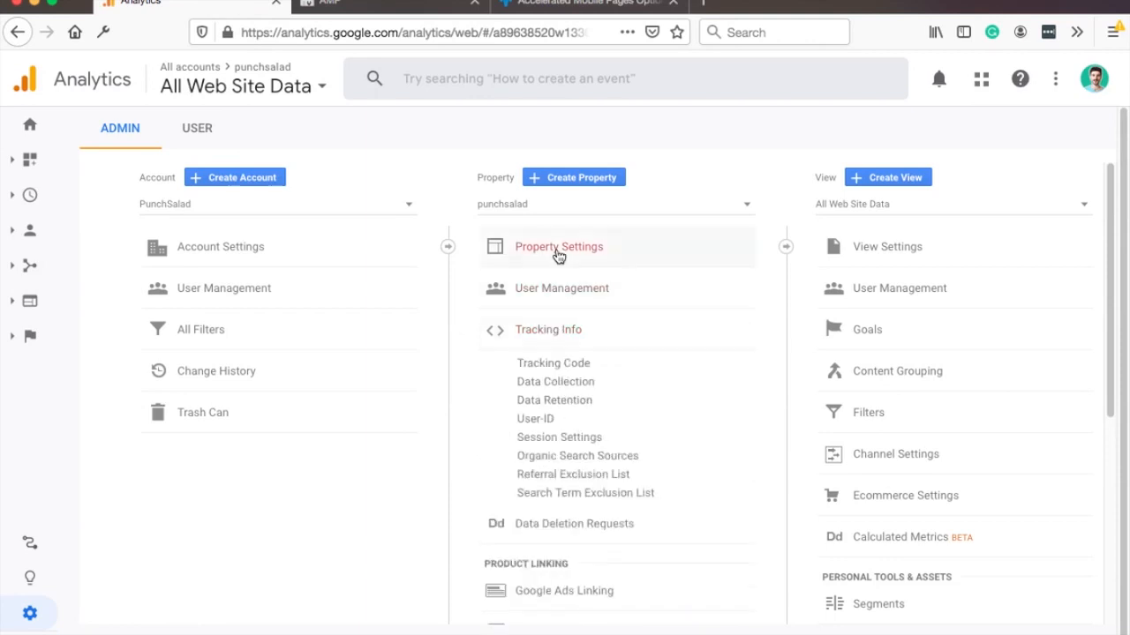
{"action": "left_click", "coordinate": [553, 363]}
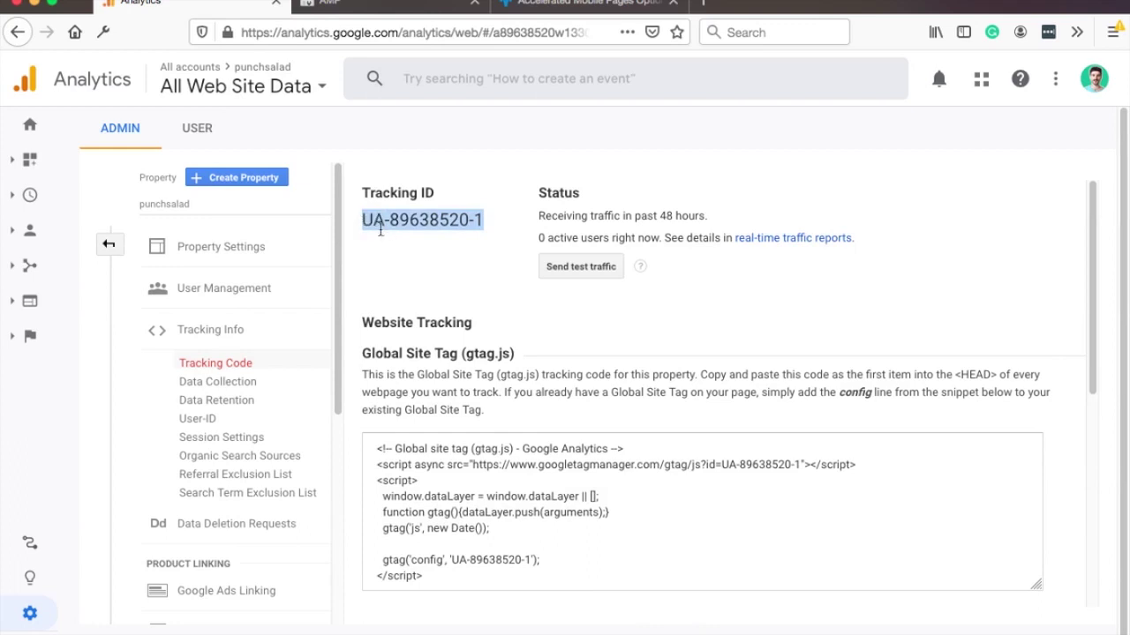
{"action": "right_click", "coordinate": [420, 219]}
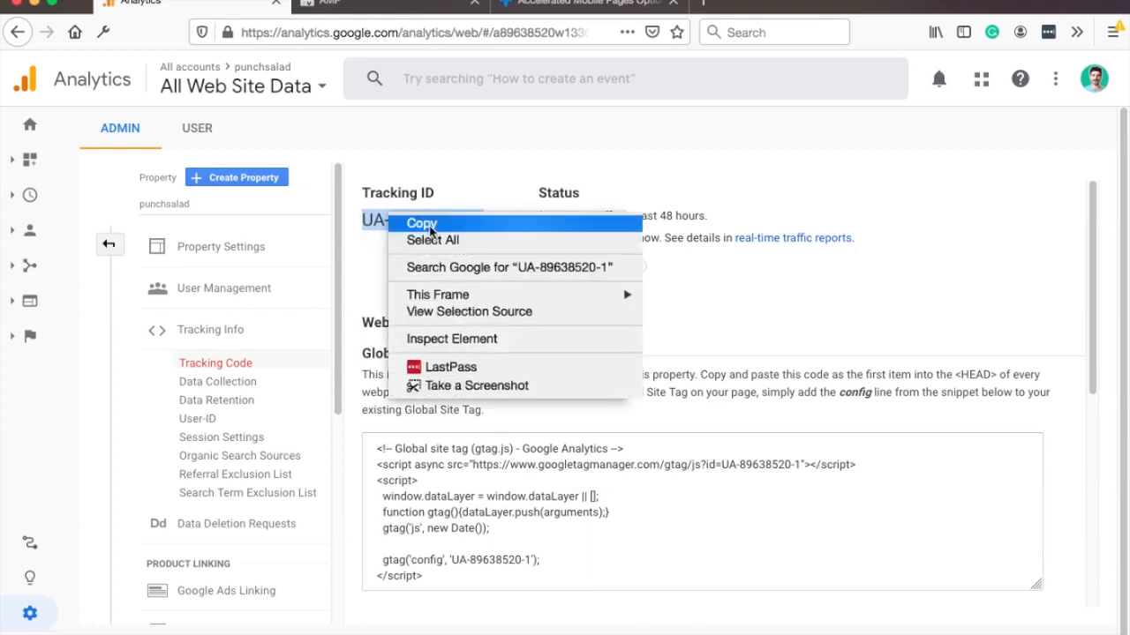
{"action": "left_click", "coordinate": [421, 222]}
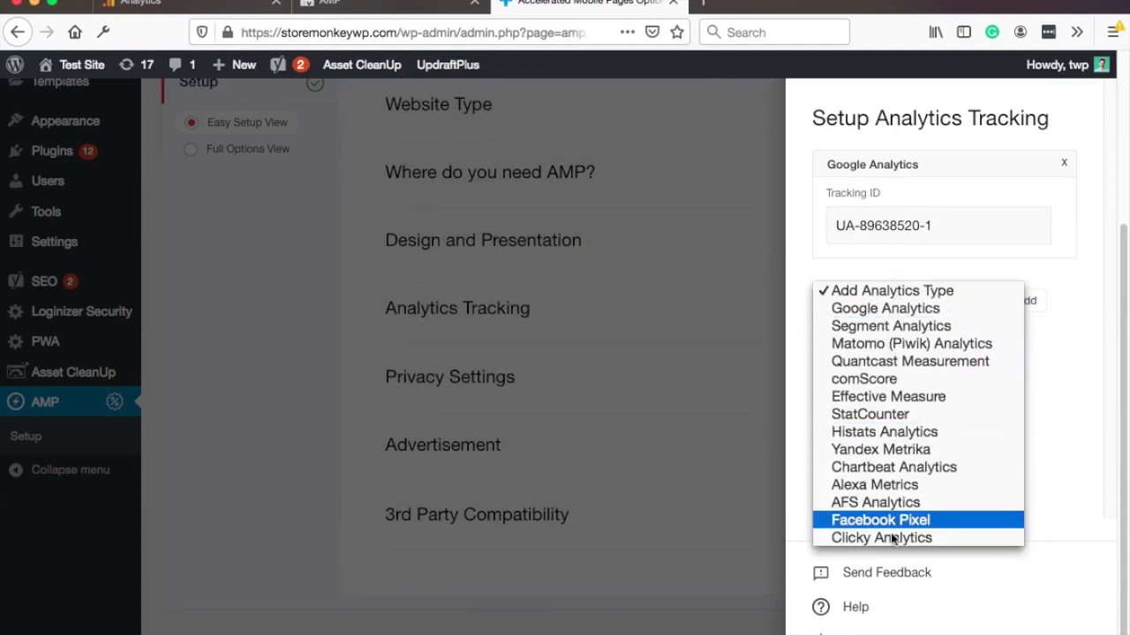
{"action": "mouse_move", "coordinate": [884, 307]}
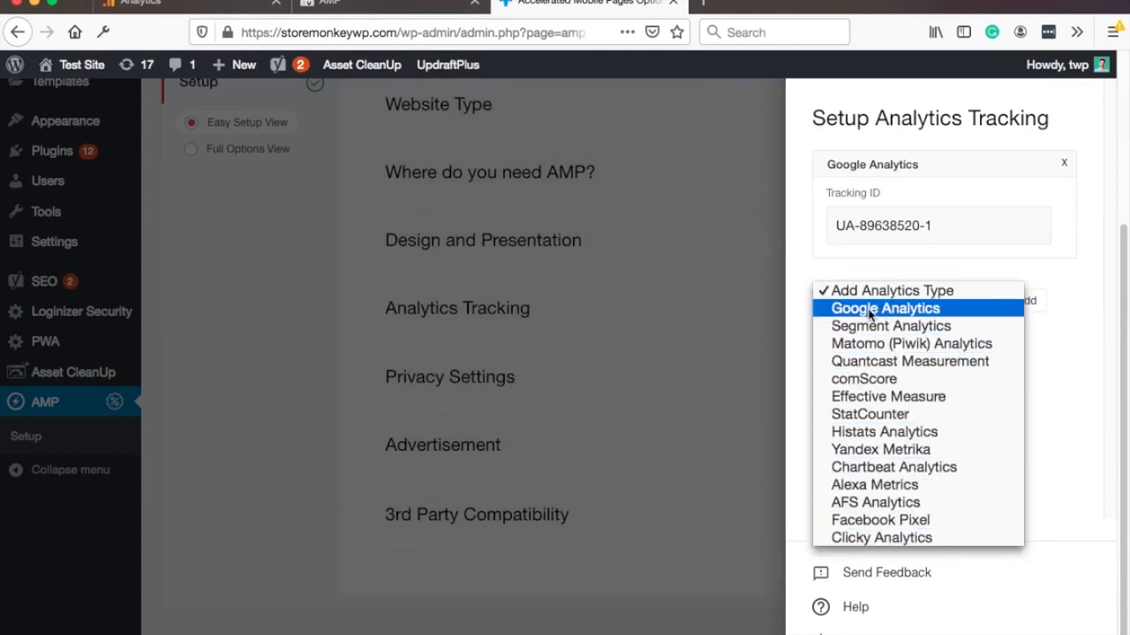
Choose Google Analytics as the type, paste tracking ID UA-89638520-1, and close the panel
{"action": "left_click", "coordinate": [884, 307]}
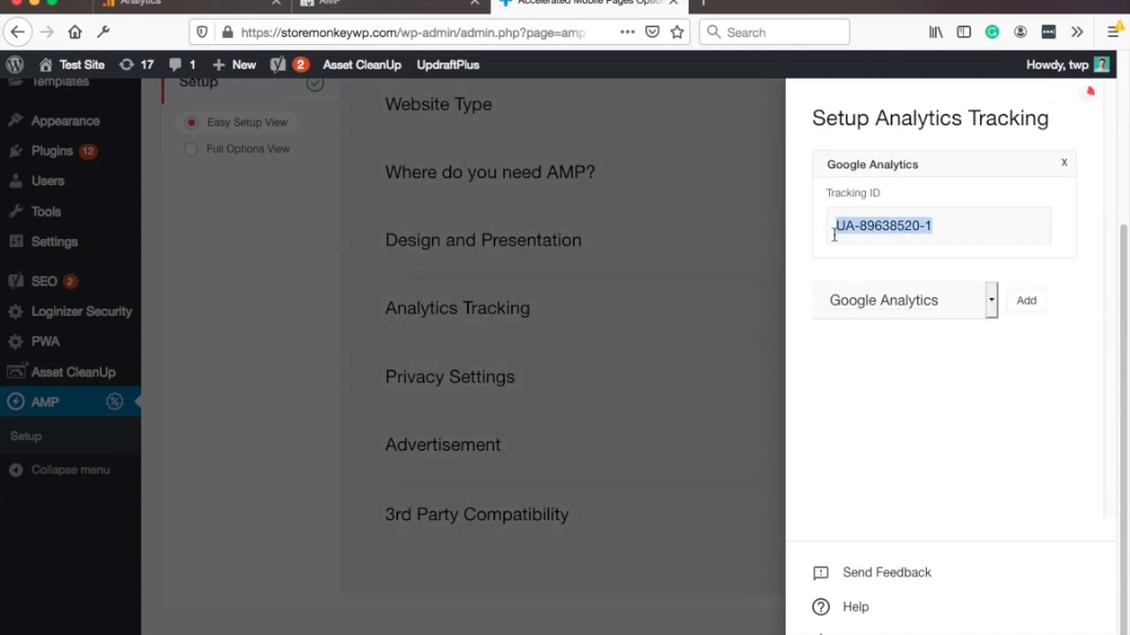
{"action": "left_click", "coordinate": [1025, 300]}
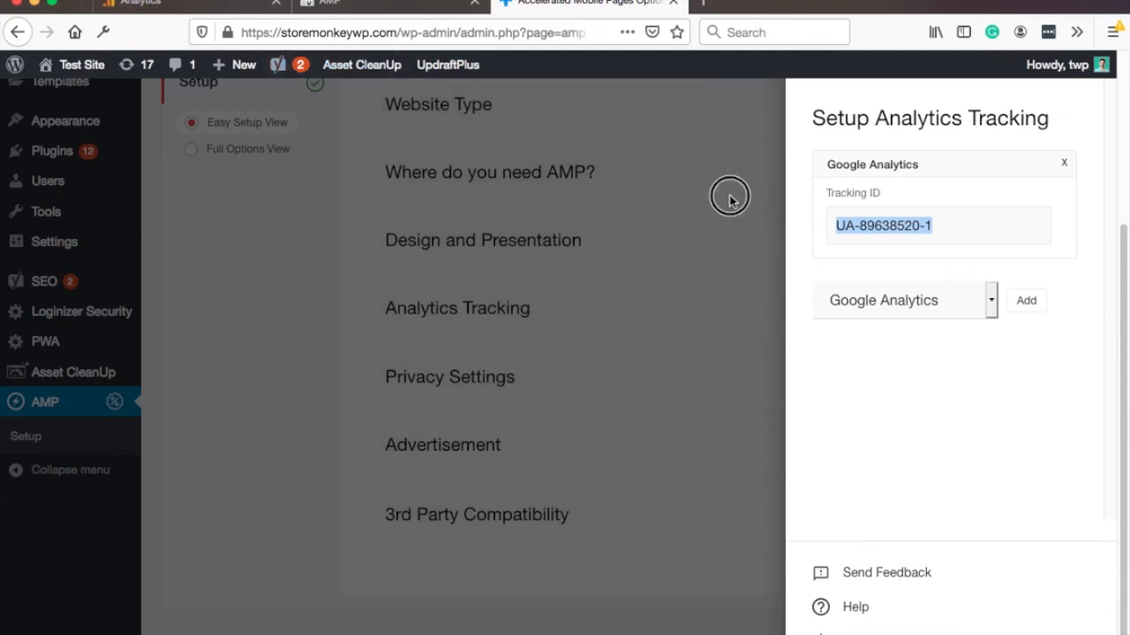
{"action": "left_click", "coordinate": [1062, 162]}
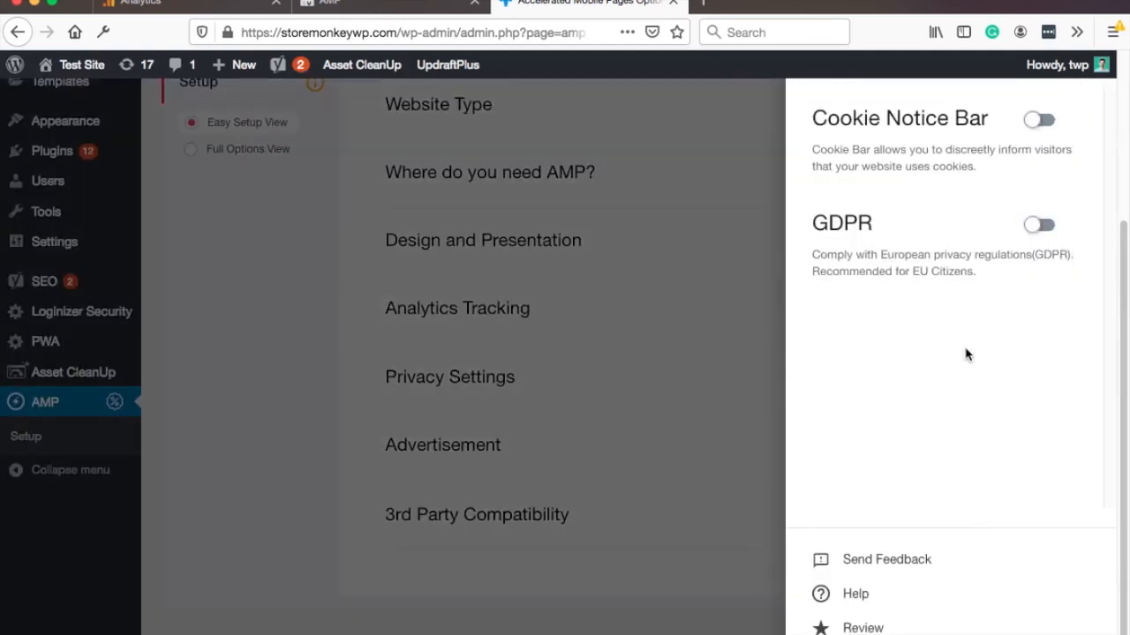
{"action": "mouse_move", "coordinate": [909, 139]}
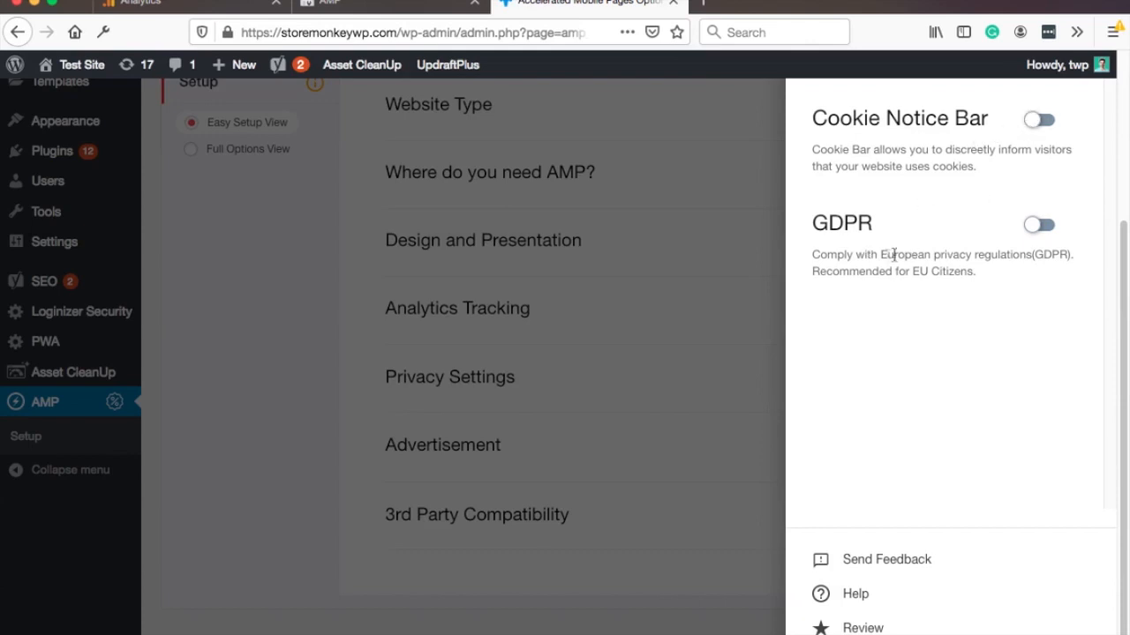
{"action": "mouse_move", "coordinate": [1037, 141]}
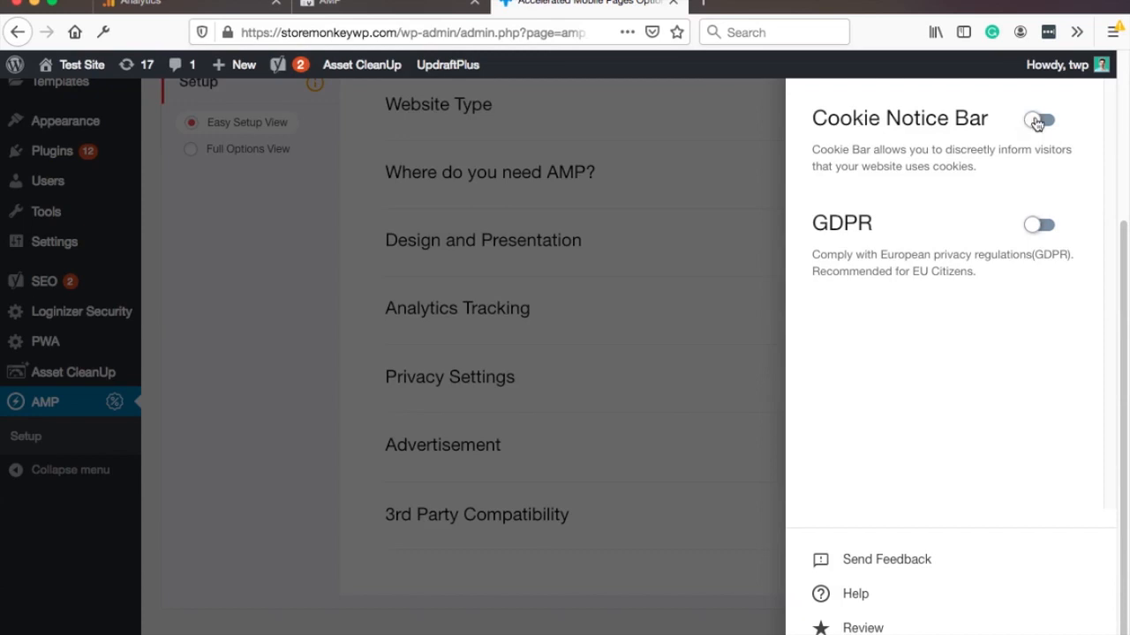
Switch on the Cookie Notice Bar toggle in Privacy Settings
{"action": "left_click", "coordinate": [1045, 118]}
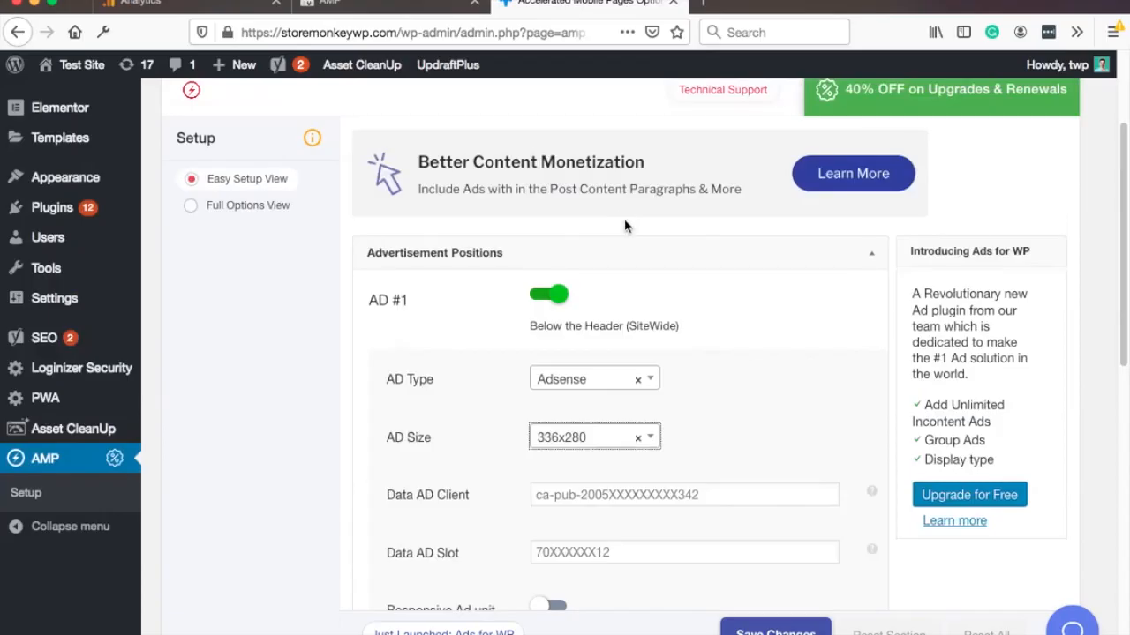
Scroll through the Advertisement settings and back to the 3rd Party Compatibility row of AMP Setup
{"action": "scroll", "scroll_direction": "down", "scroll_amount": 3}
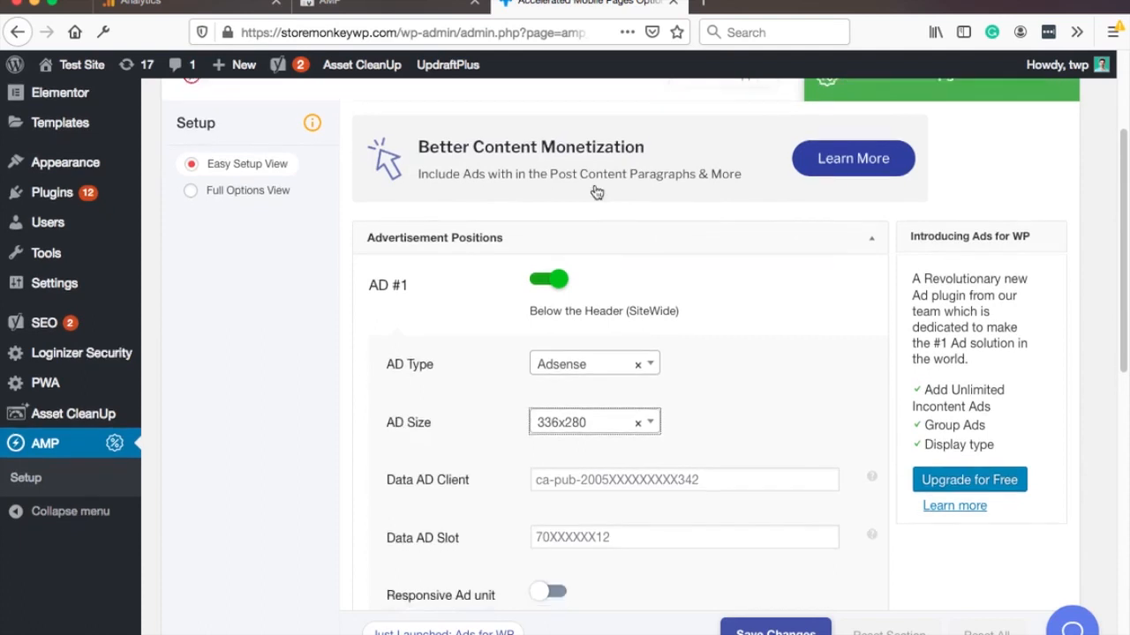
{"action": "scroll", "scroll_direction": "down", "scroll_amount": 3}
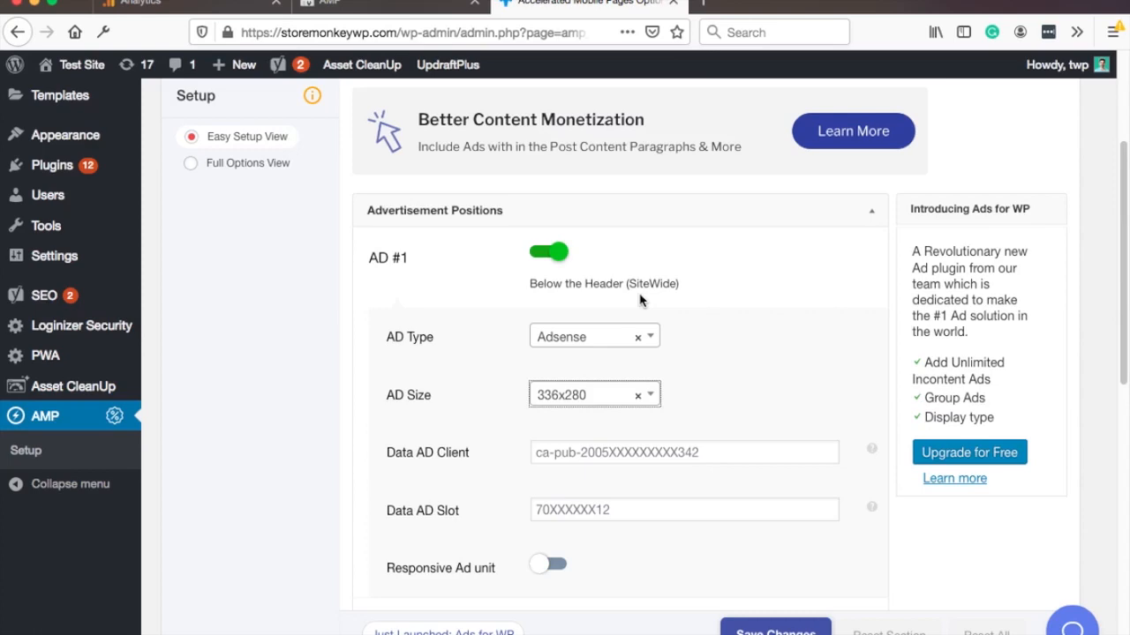
{"action": "scroll", "scroll_direction": "up", "scroll_amount": 3}
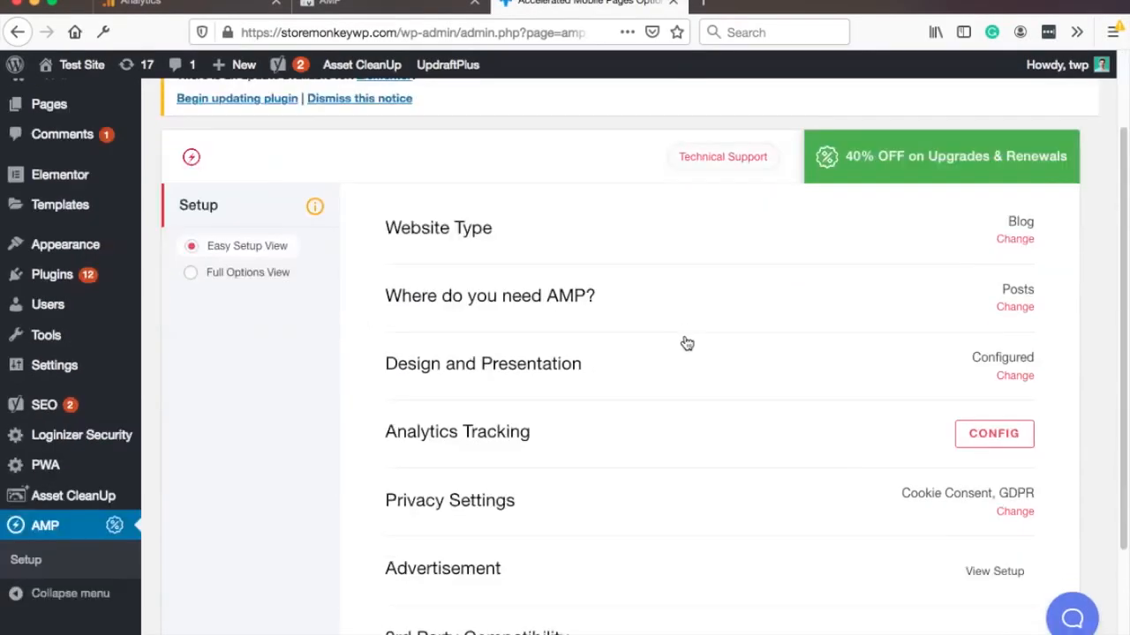
{"action": "scroll", "scroll_direction": "down", "scroll_amount": 3}
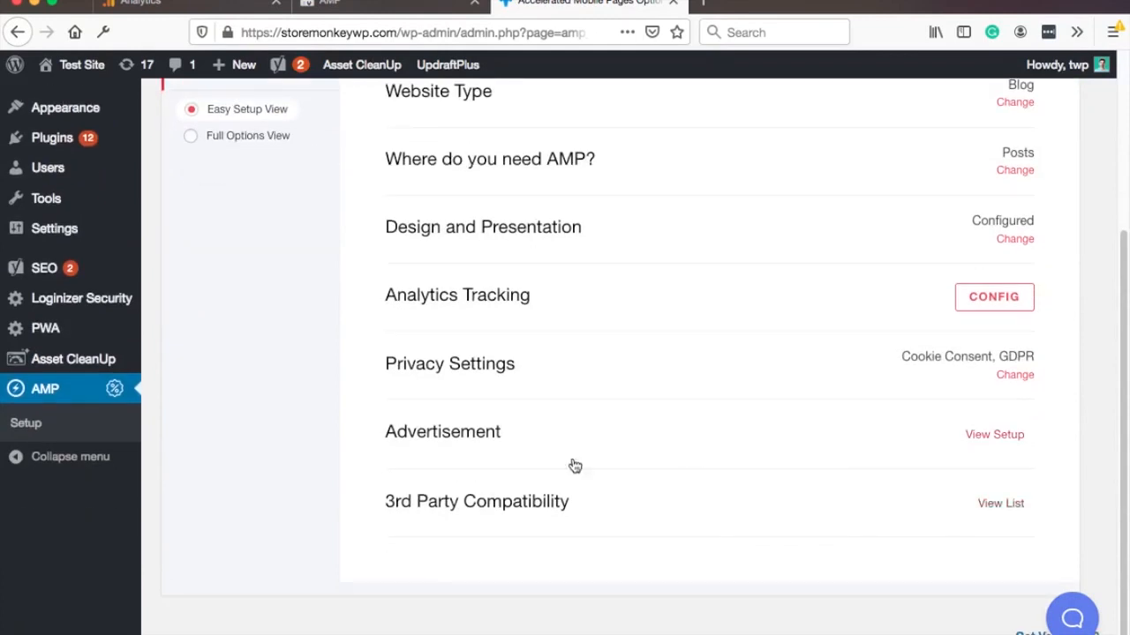
{"action": "mouse_move", "coordinate": [967, 507]}
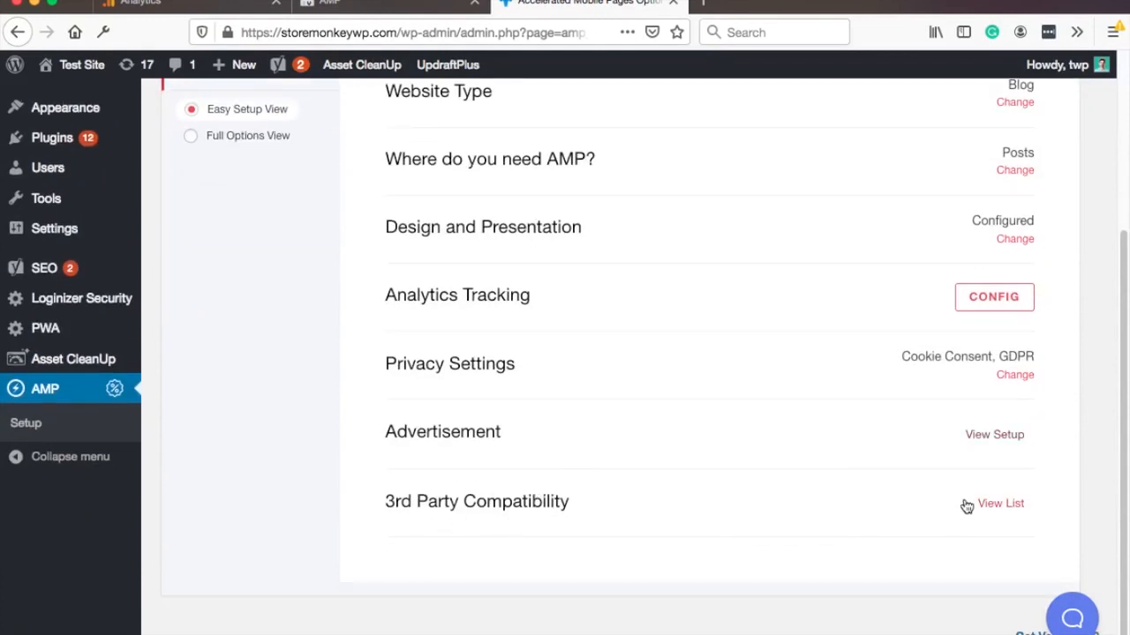
Set Yoast as the SEO plugin in AMP's 3rd Party Compatibility options
{"action": "left_click", "coordinate": [999, 503]}
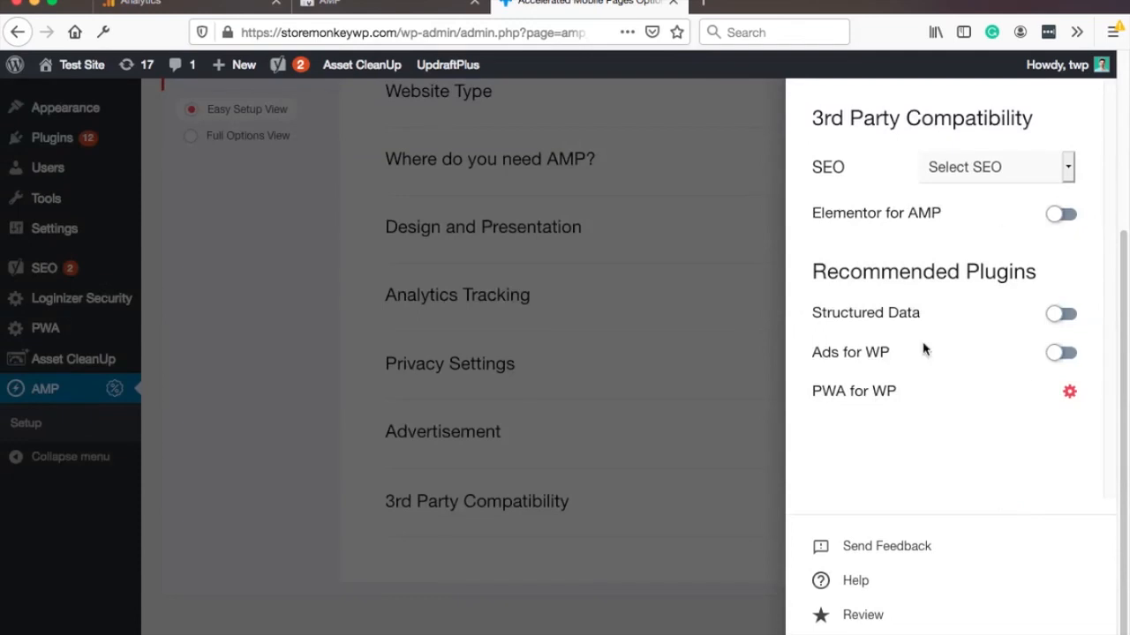
{"action": "mouse_move", "coordinate": [813, 152]}
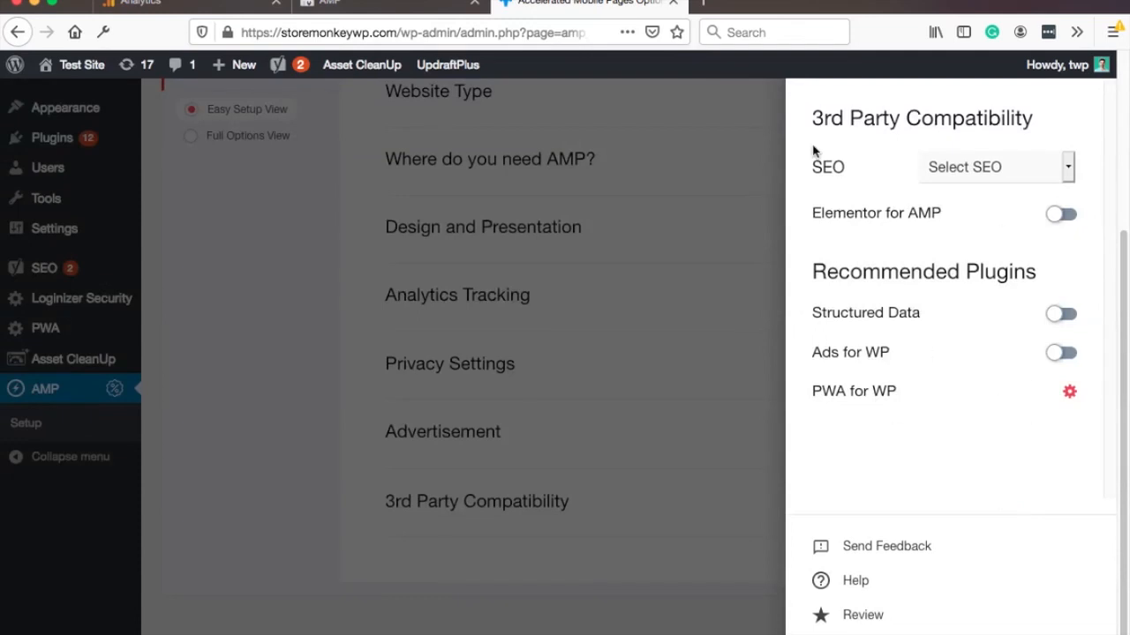
{"action": "left_click", "coordinate": [995, 166]}
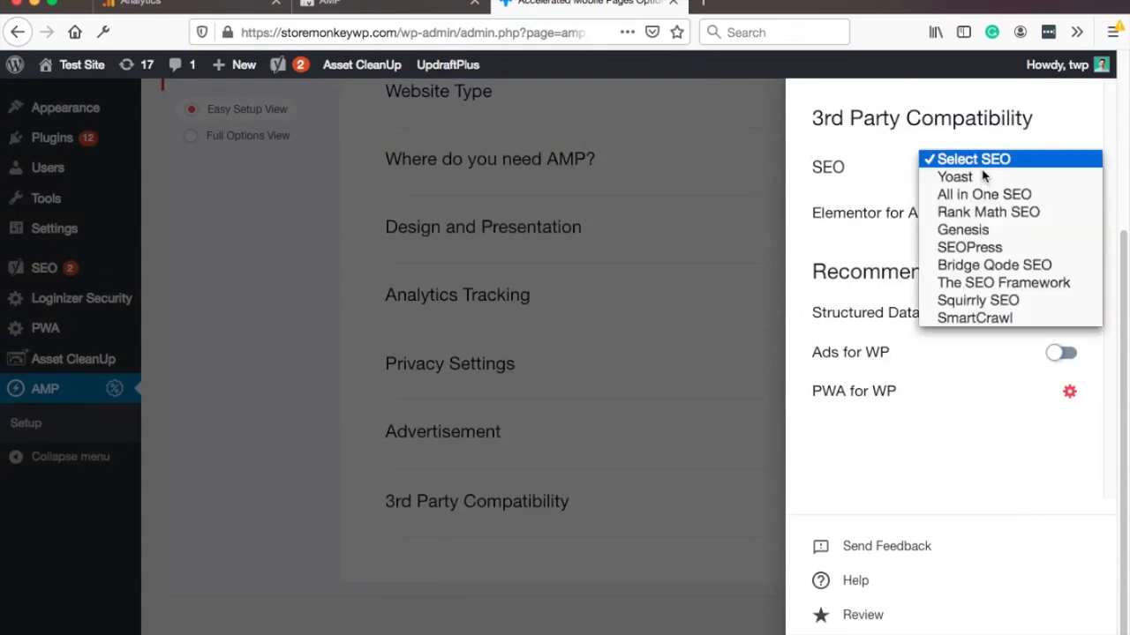
{"action": "left_click", "coordinate": [953, 176]}
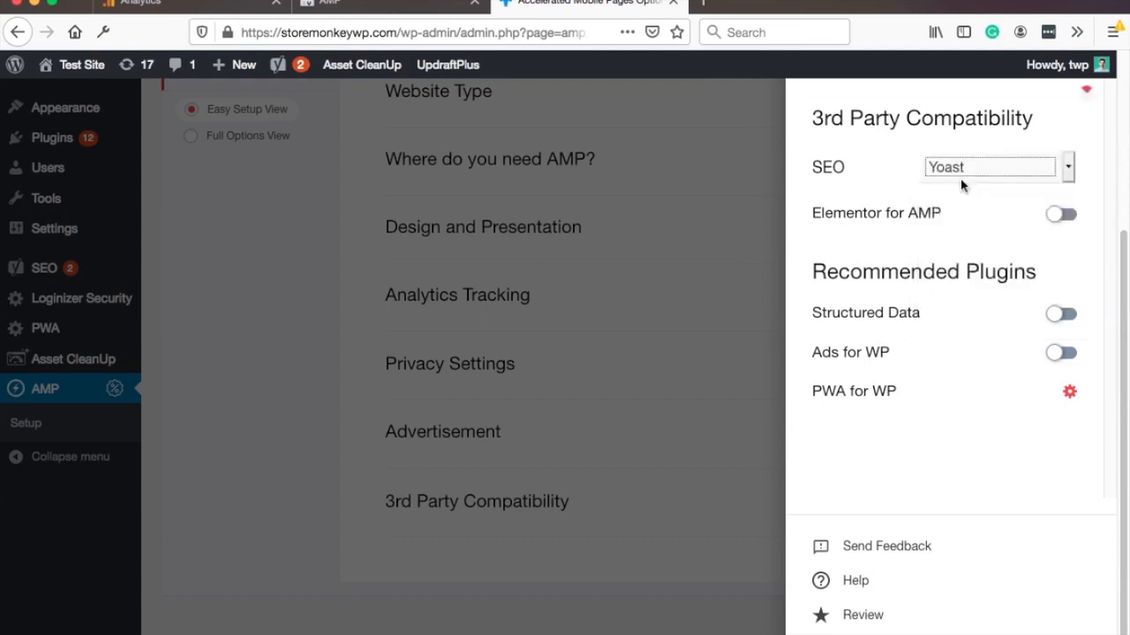
{"action": "mouse_move", "coordinate": [1038, 169]}
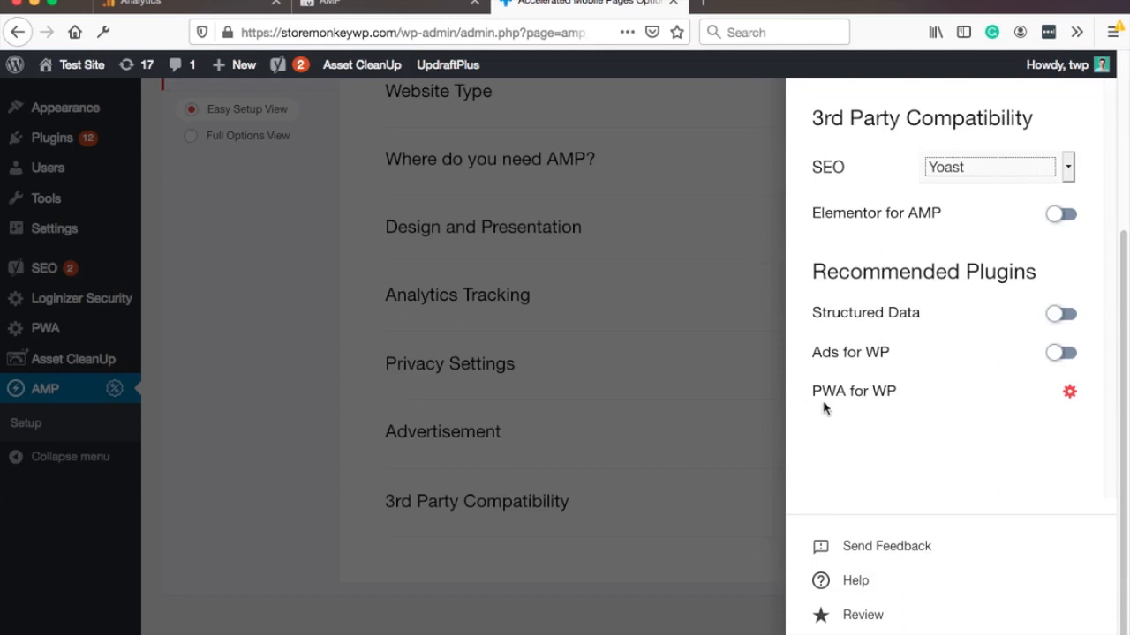
{"action": "mouse_move", "coordinate": [1027, 236]}
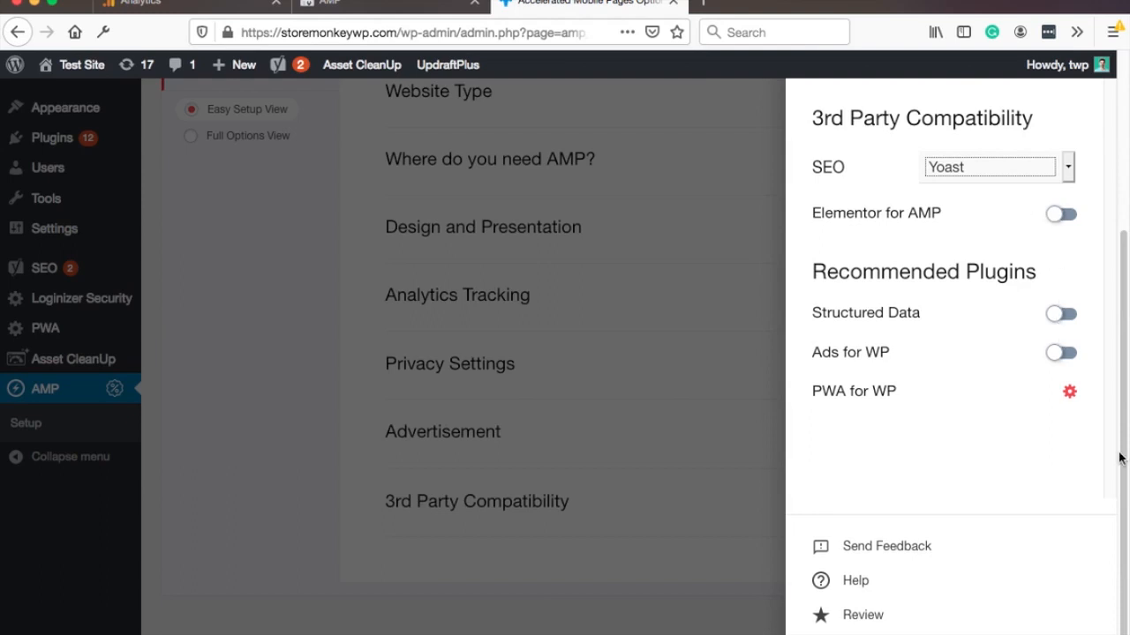
{"action": "mouse_move", "coordinate": [639, 483]}
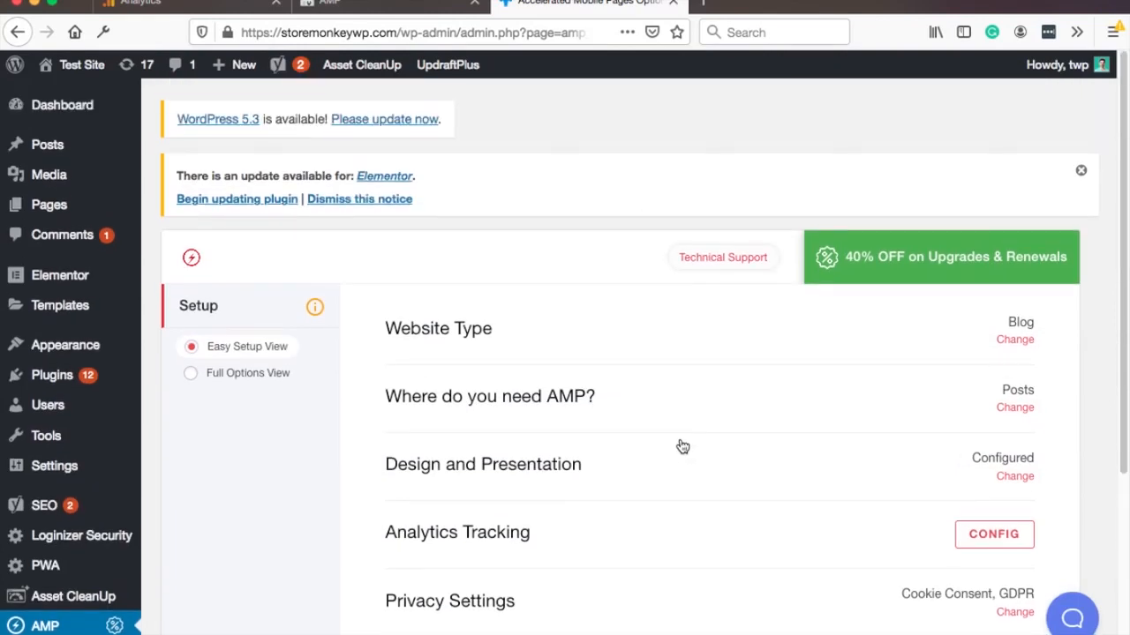
{"action": "mouse_move", "coordinate": [55, 572]}
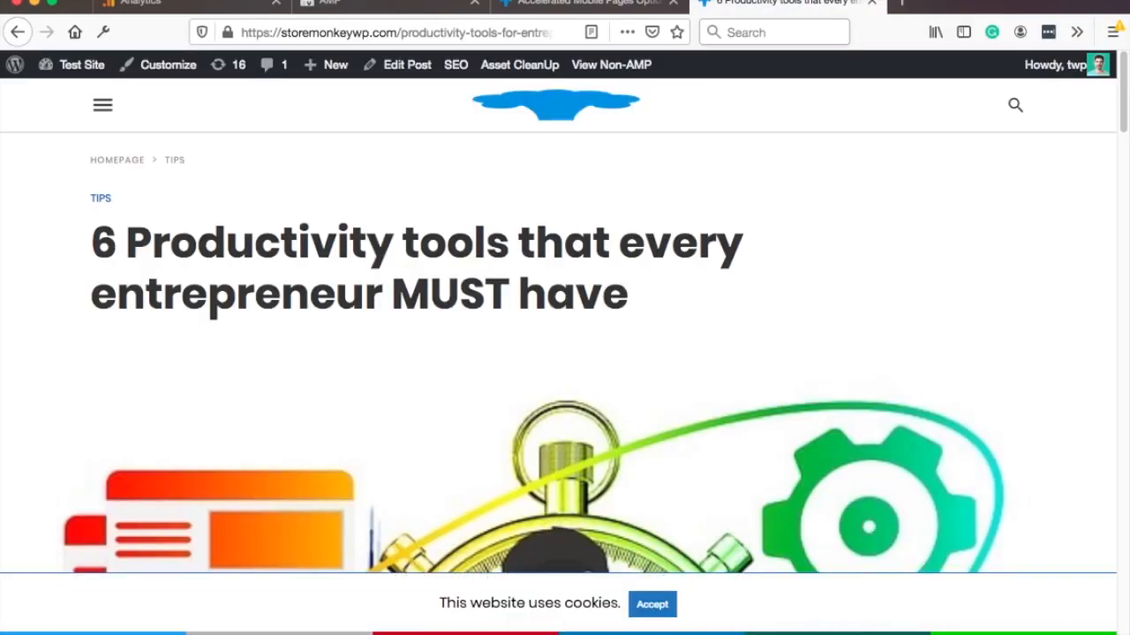
{"action": "mouse_move", "coordinate": [435, 415]}
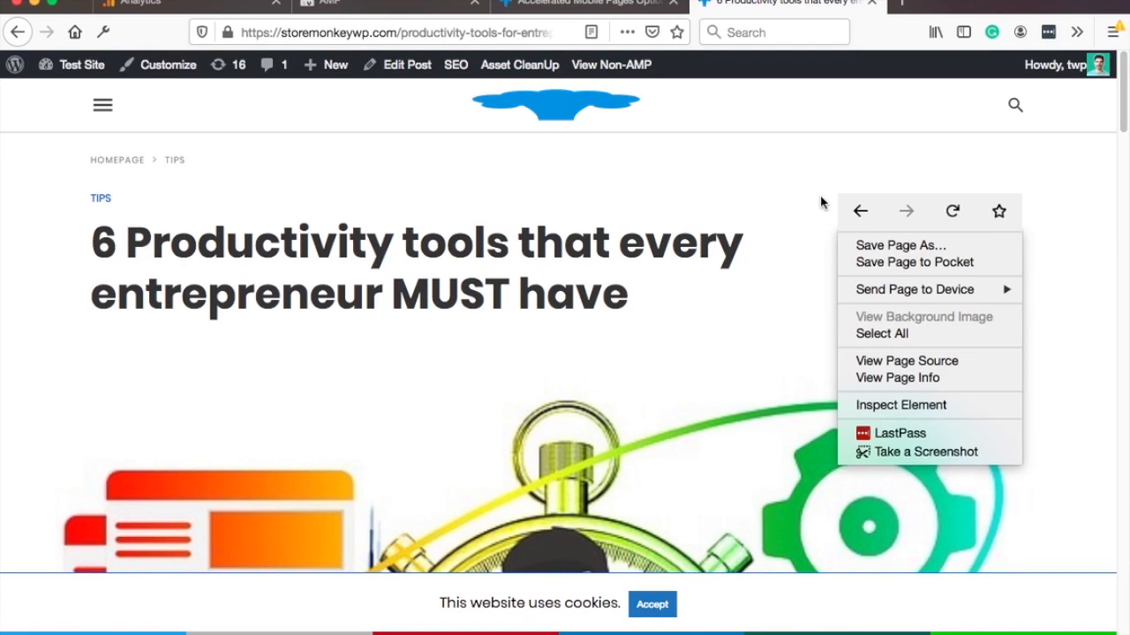
{"action": "mouse_move", "coordinate": [883, 333]}
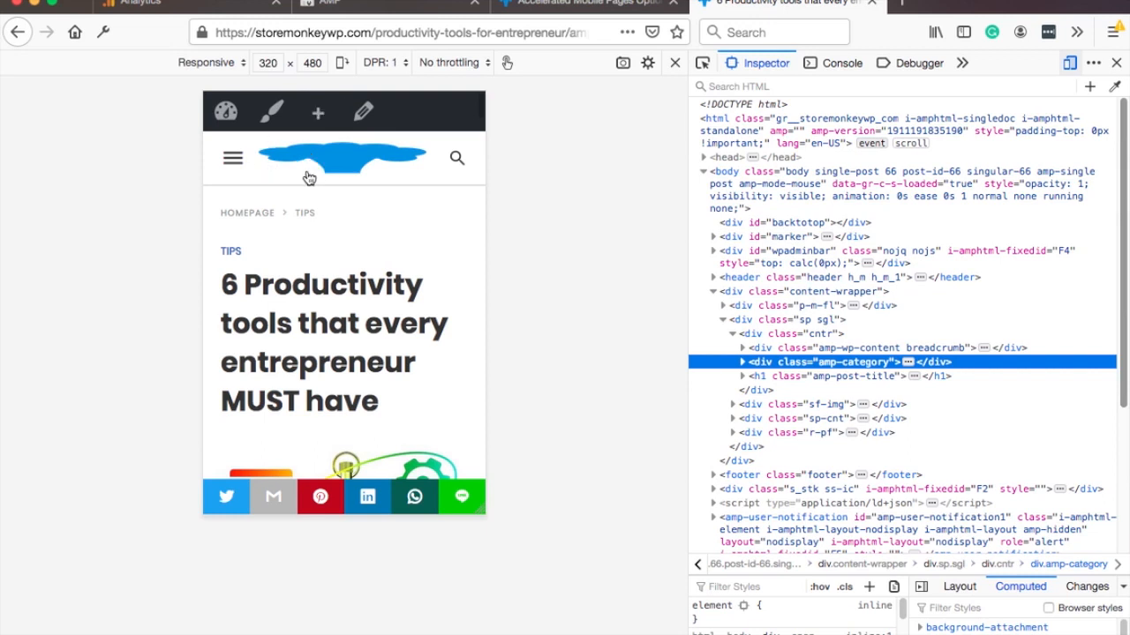
{"action": "mouse_move", "coordinate": [285, 168]}
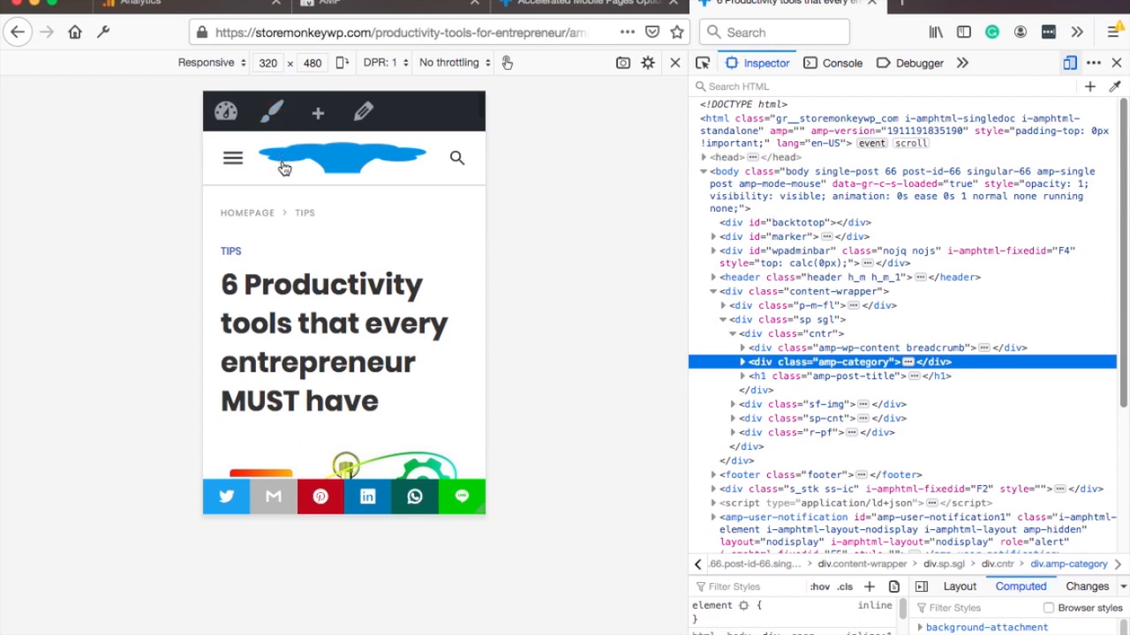
{"action": "mouse_move", "coordinate": [349, 169]}
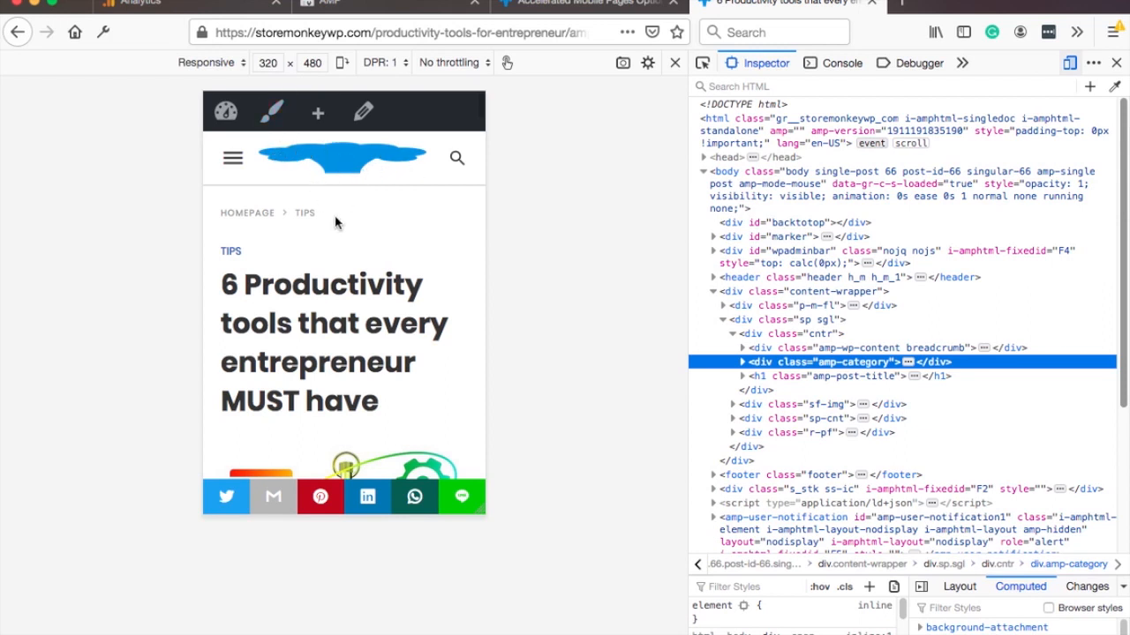
Scroll the phone-size AMP post and reveal its side menu showing only a search box
{"action": "scroll", "scroll_direction": "down", "scroll_amount": 3}
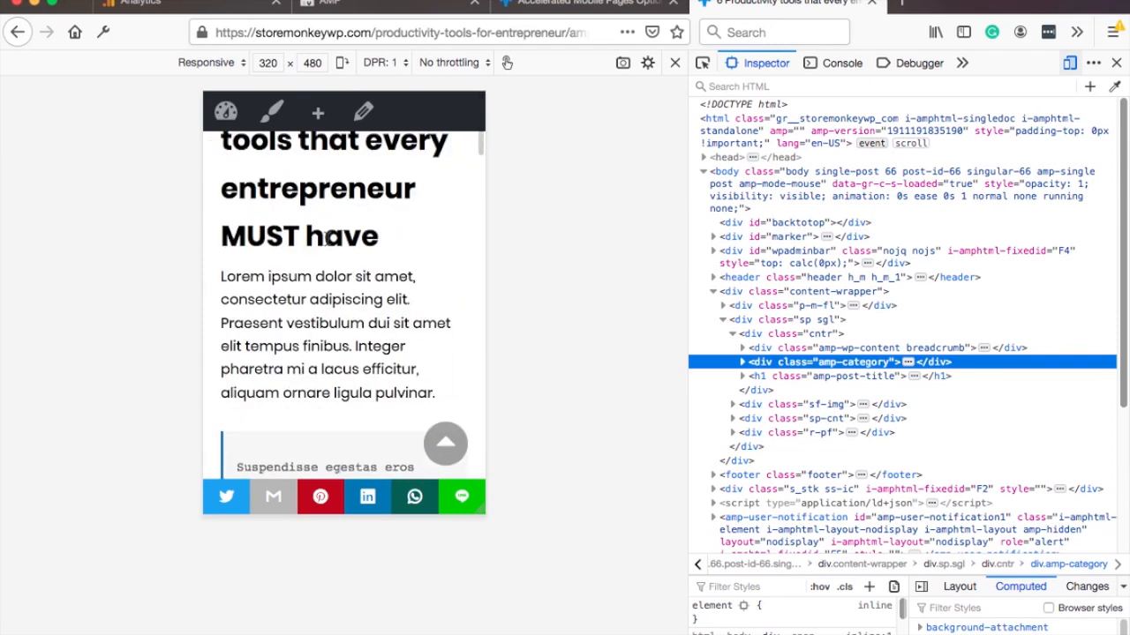
{"action": "scroll", "scroll_direction": "down", "scroll_amount": 3}
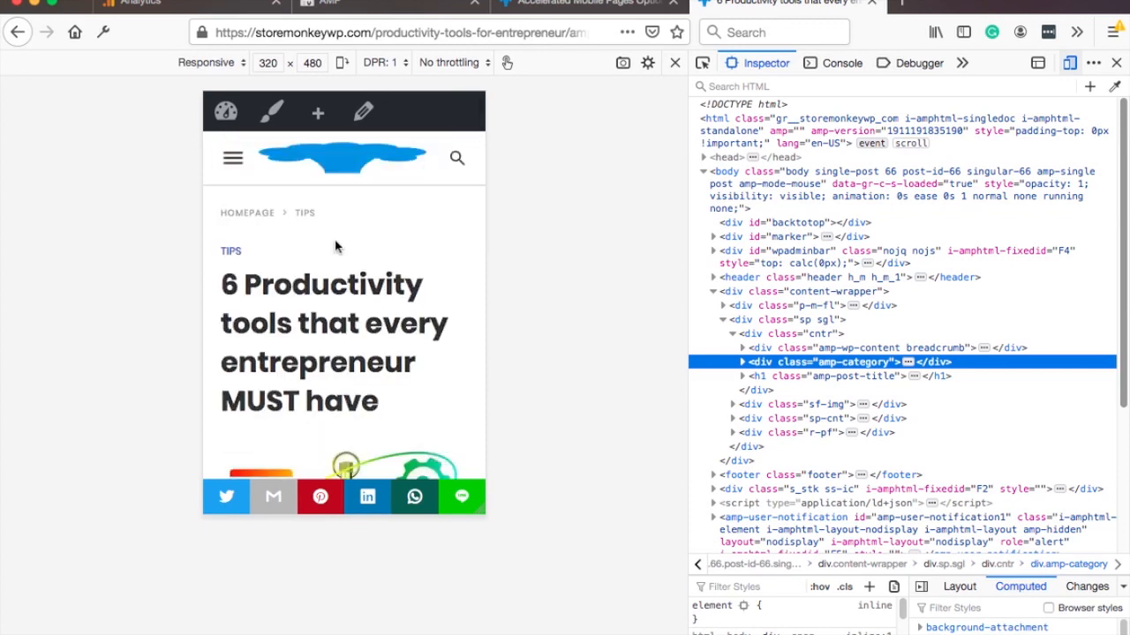
{"action": "mouse_move", "coordinate": [353, 496]}
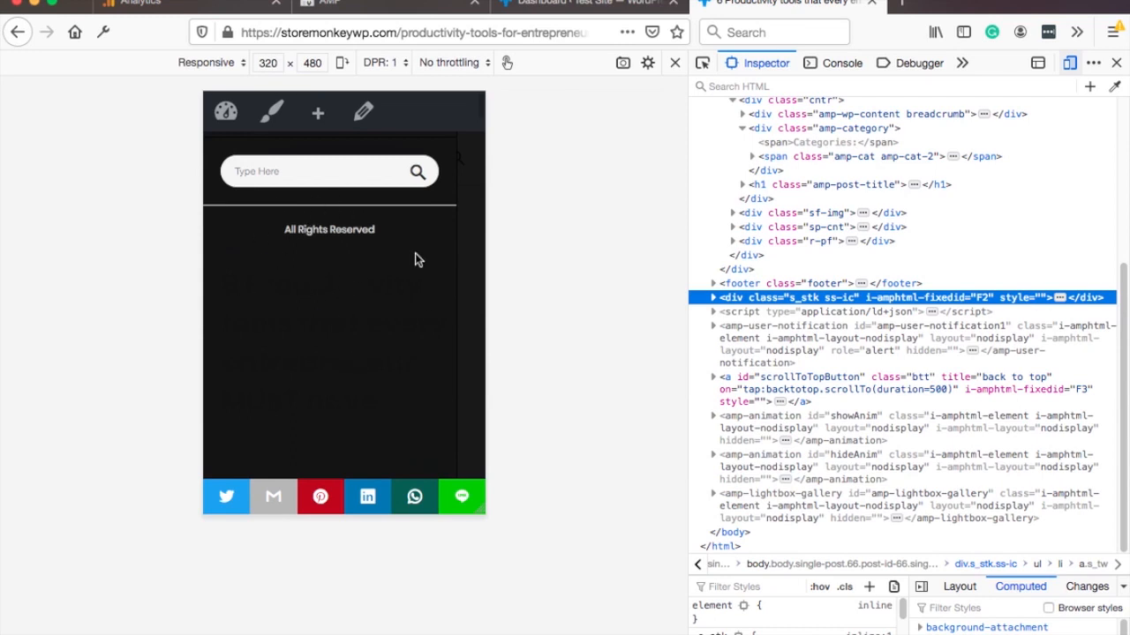
{"action": "mouse_move", "coordinate": [428, 290]}
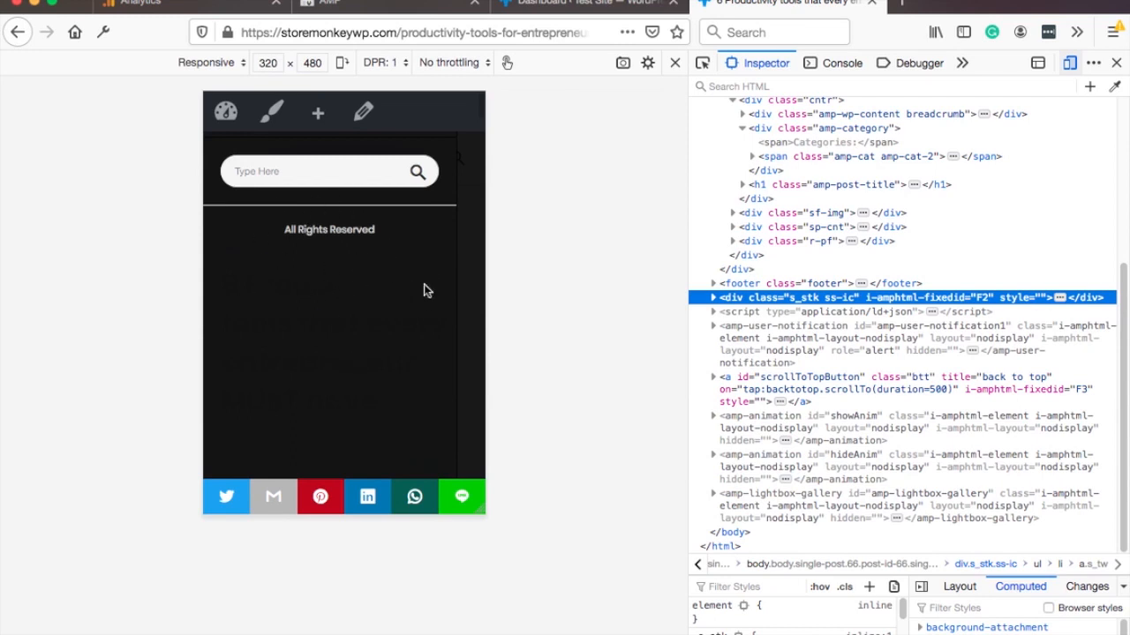
{"action": "left_click", "coordinate": [415, 31]}
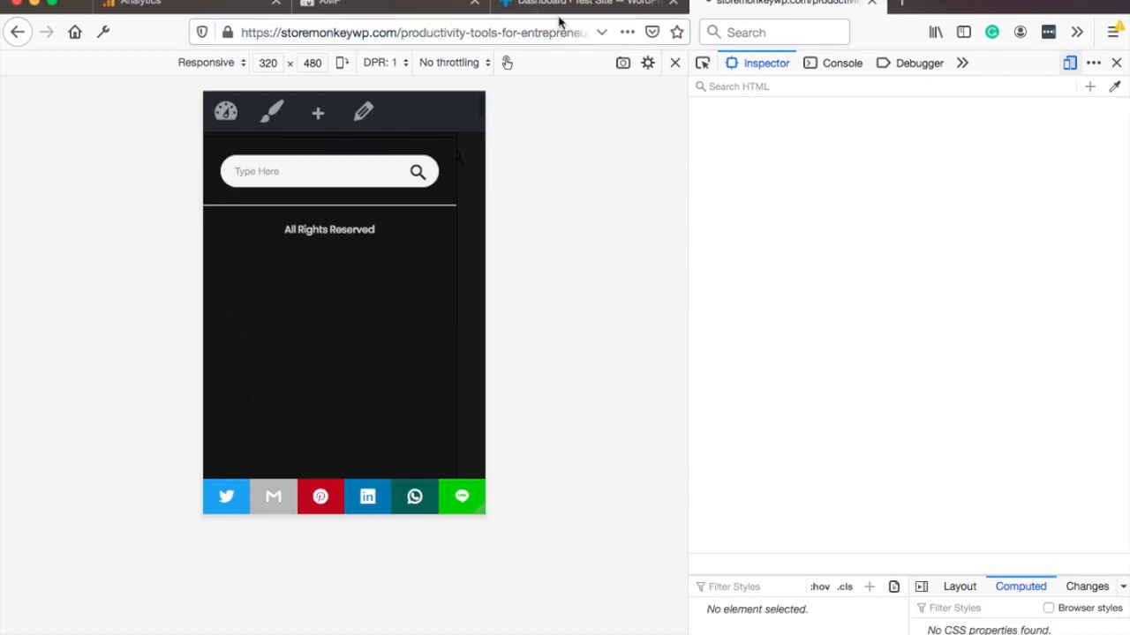
Assign the Primary menu to the AMP Menu display location in Appearance > Menus and save it
{"action": "left_click", "coordinate": [591, 4]}
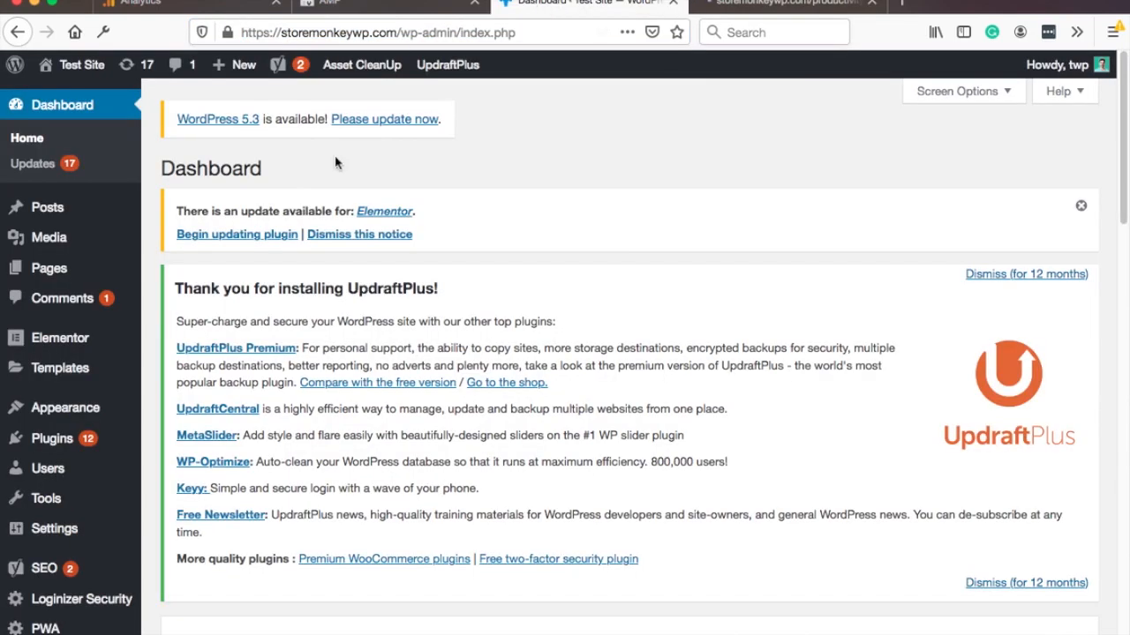
{"action": "mouse_move", "coordinate": [63, 408]}
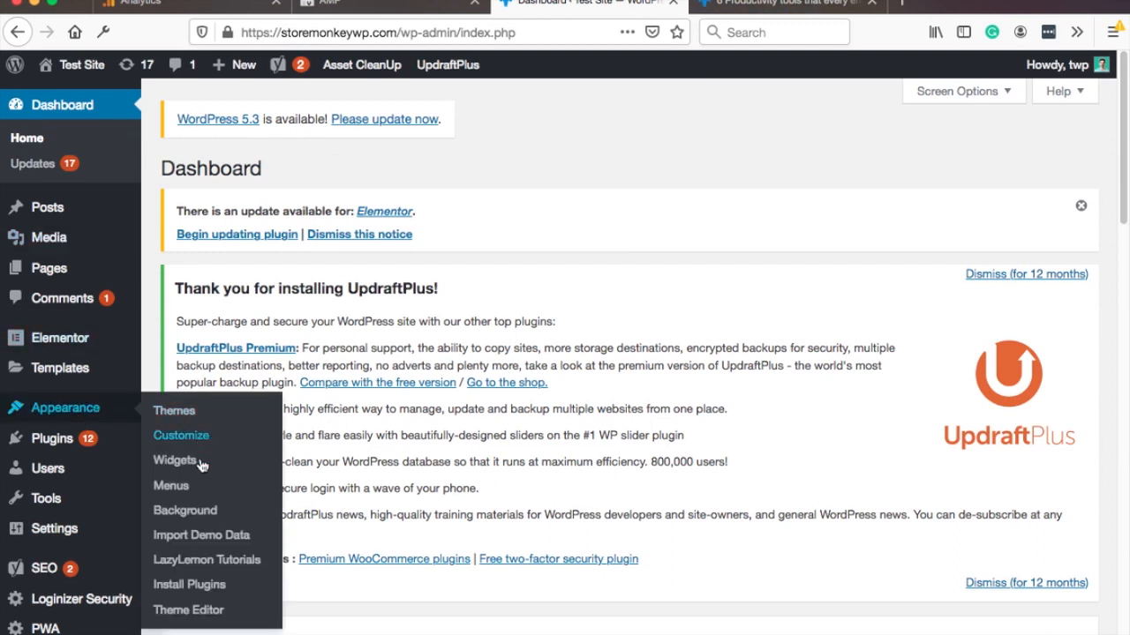
{"action": "left_click", "coordinate": [169, 485]}
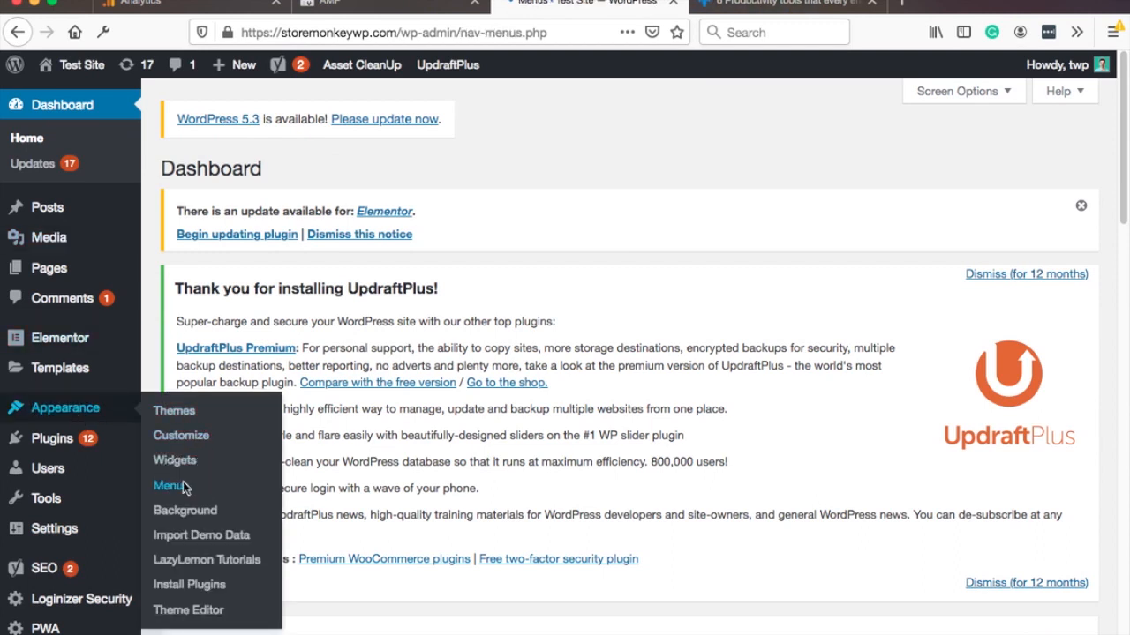
{"action": "left_click", "coordinate": [167, 486]}
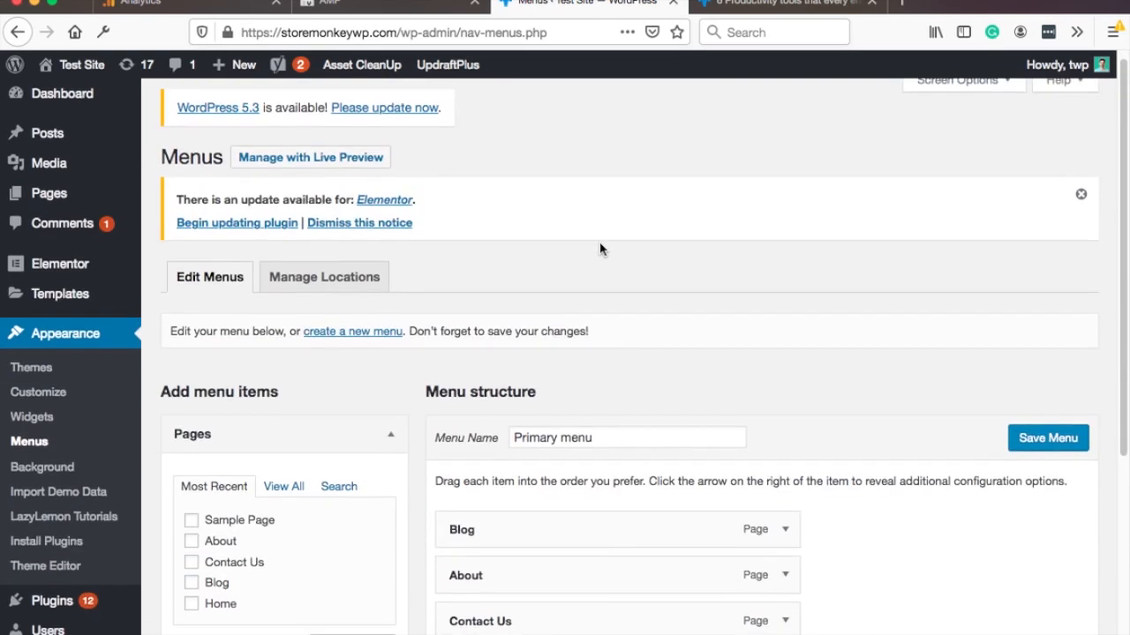
{"action": "scroll", "scroll_direction": "down", "scroll_amount": 3}
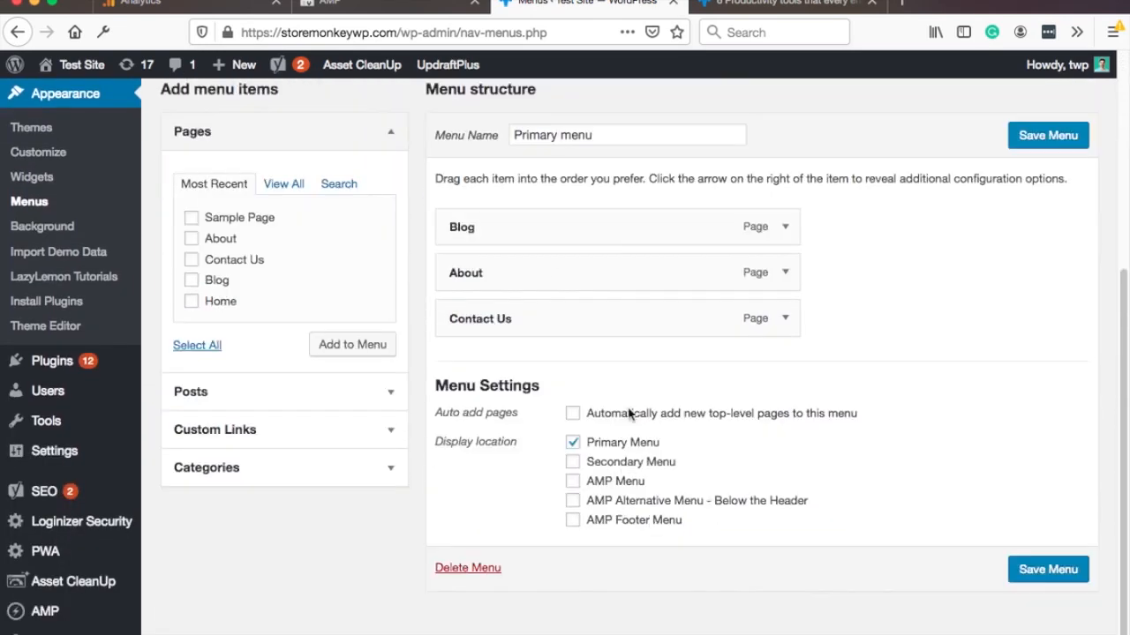
{"action": "mouse_move", "coordinate": [575, 487]}
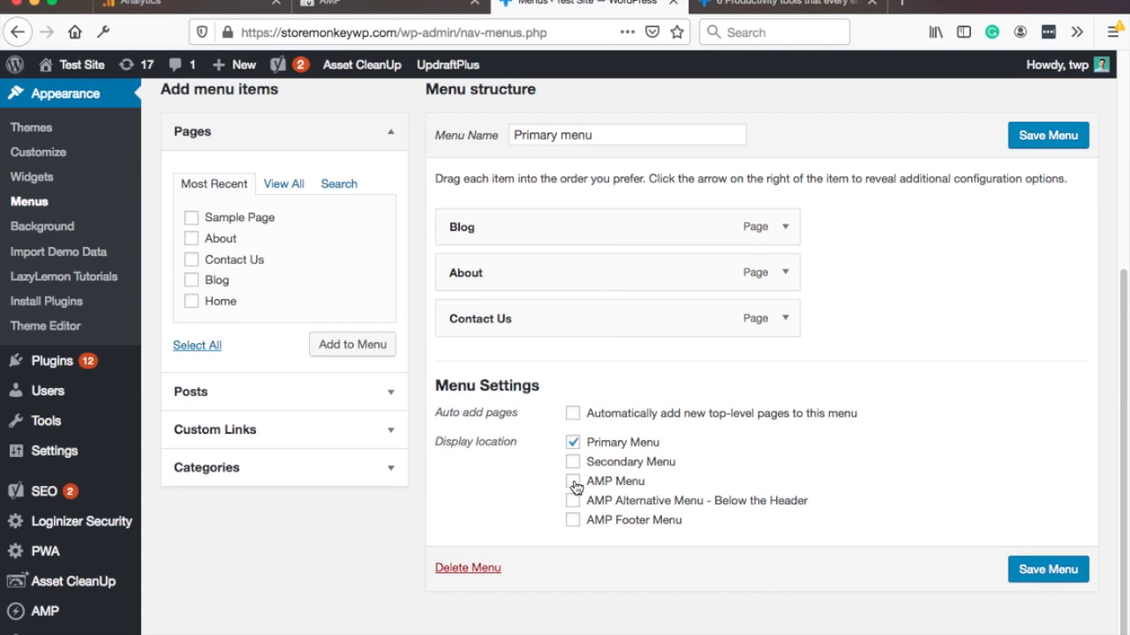
{"action": "left_click", "coordinate": [572, 480]}
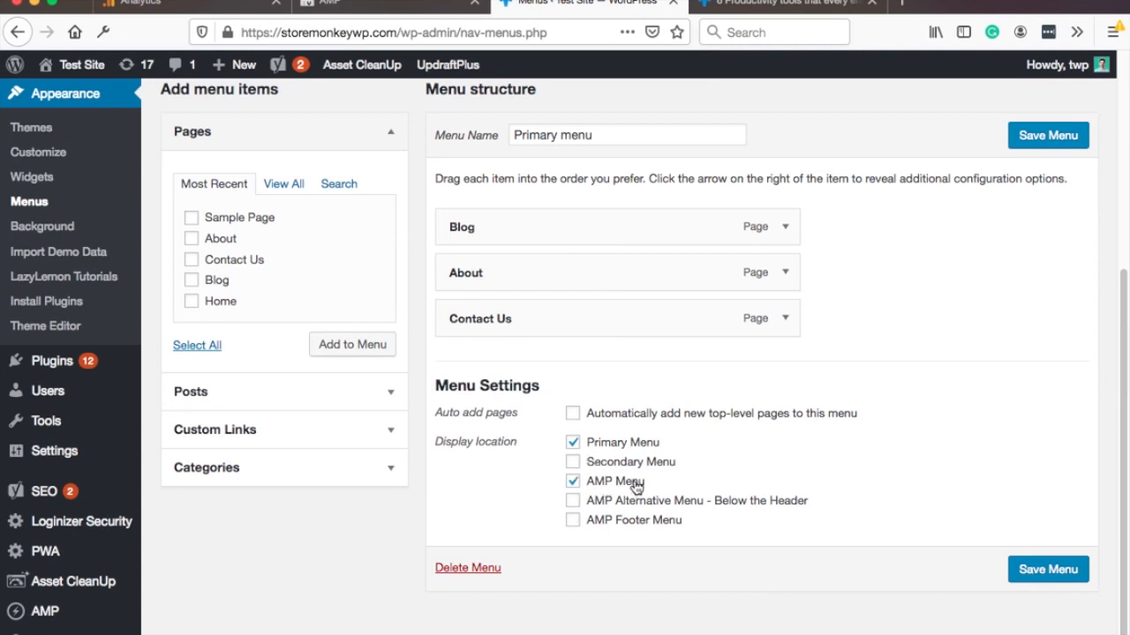
{"action": "mouse_move", "coordinate": [660, 441]}
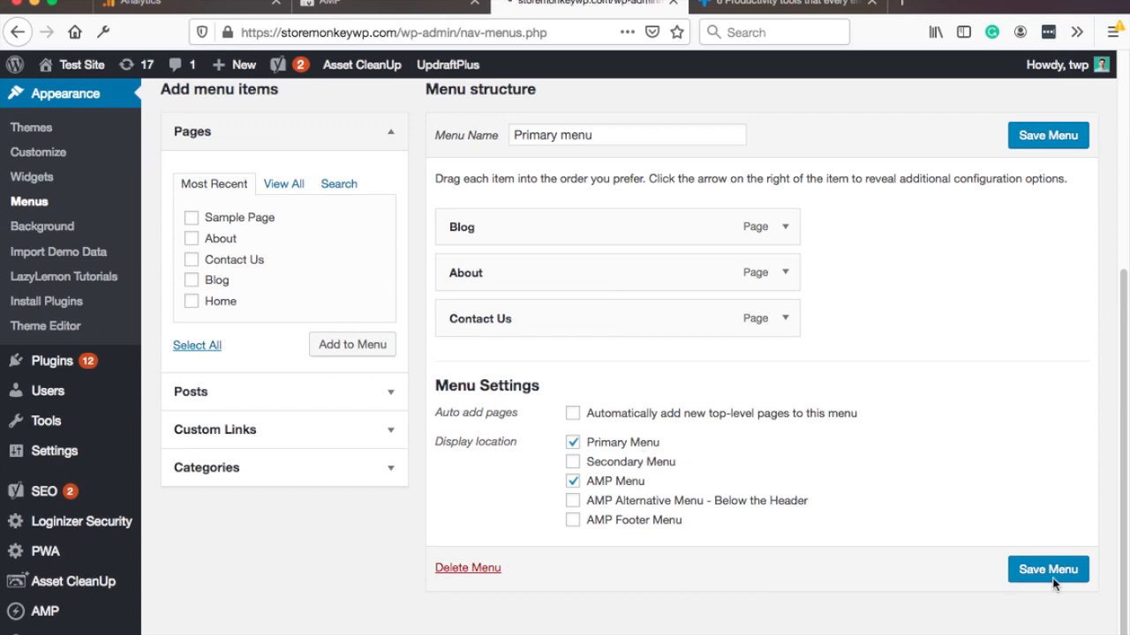
{"action": "left_click", "coordinate": [1048, 568]}
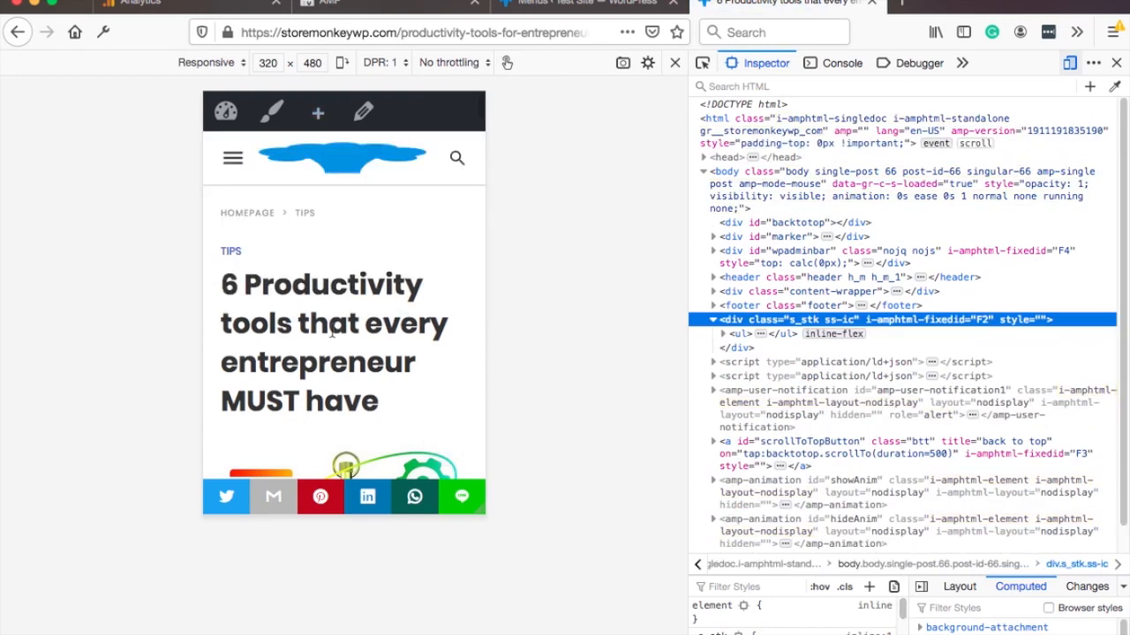
Confirm the AMP menu lists Blog, About and Contact Us, then navigate to About
{"action": "left_click", "coordinate": [233, 159]}
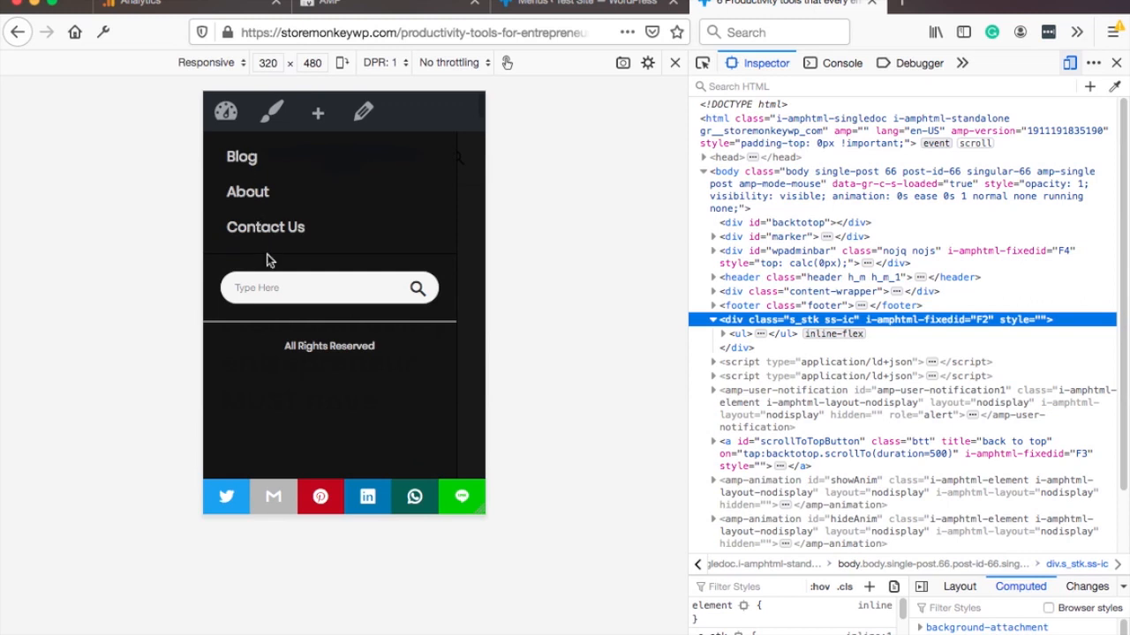
{"action": "mouse_move", "coordinate": [266, 201]}
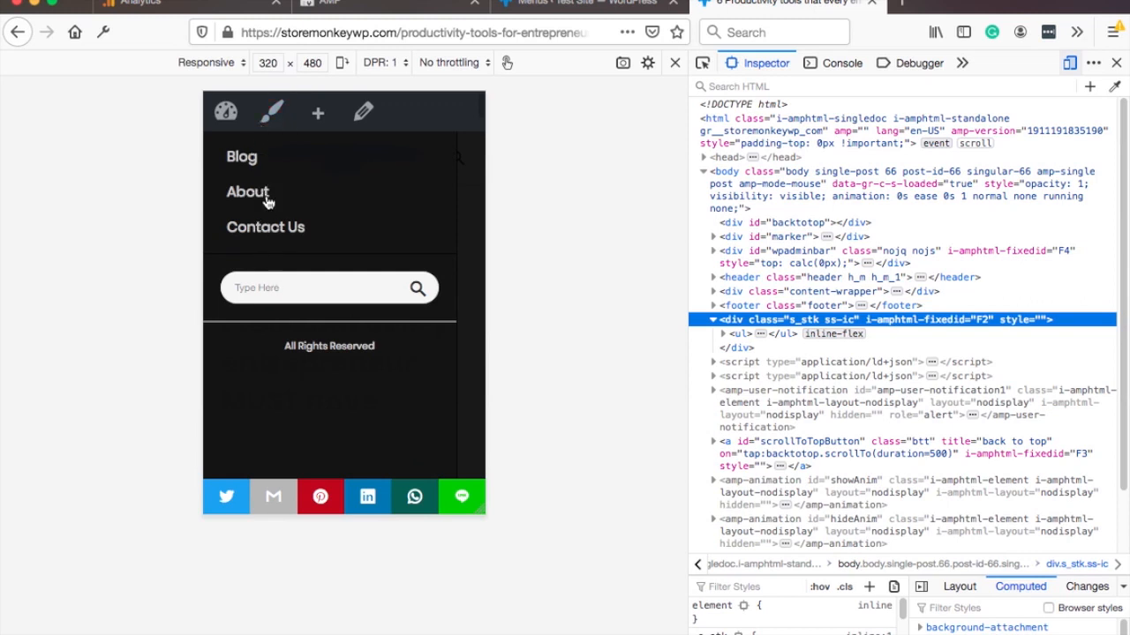
{"action": "left_click", "coordinate": [249, 191]}
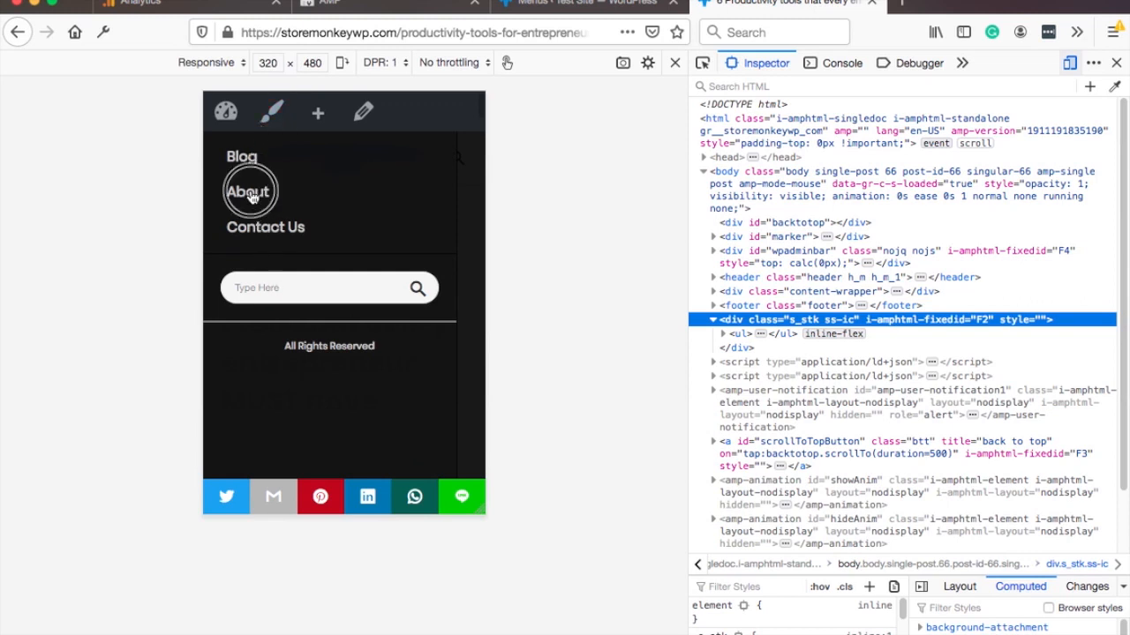
{"action": "left_click", "coordinate": [247, 191]}
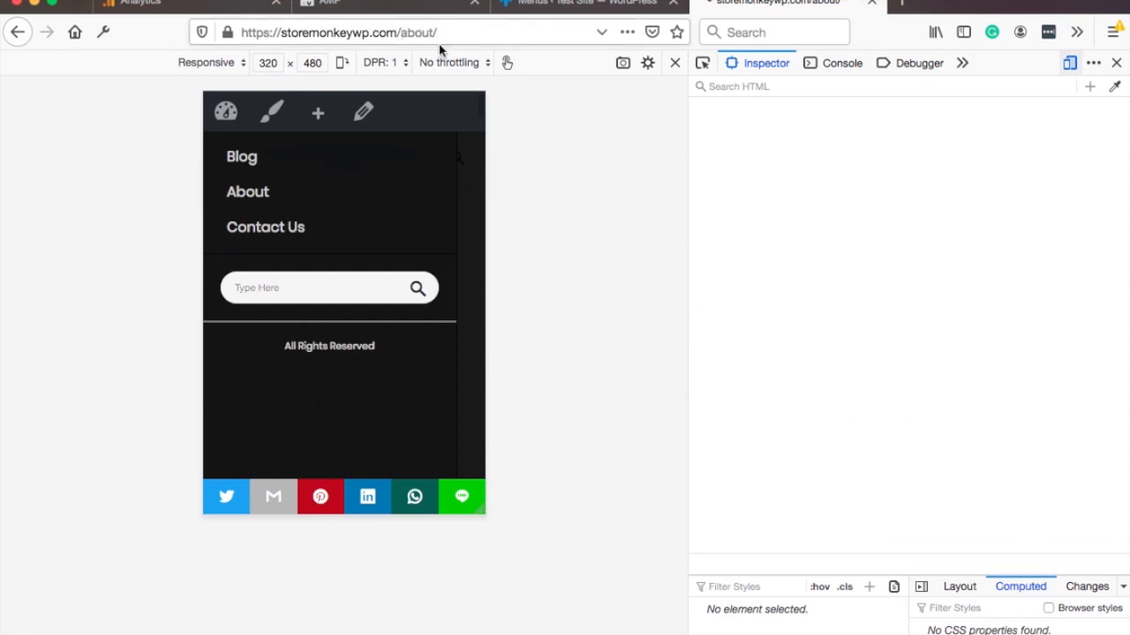
{"action": "left_click", "coordinate": [440, 32]}
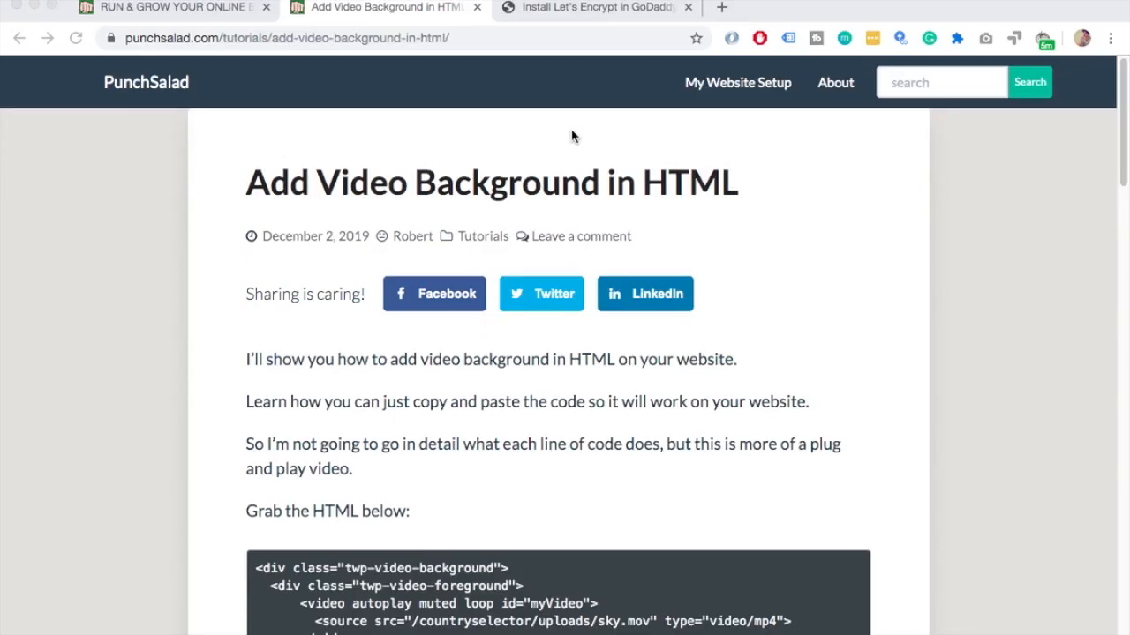
{"action": "mouse_move", "coordinate": [833, 151]}
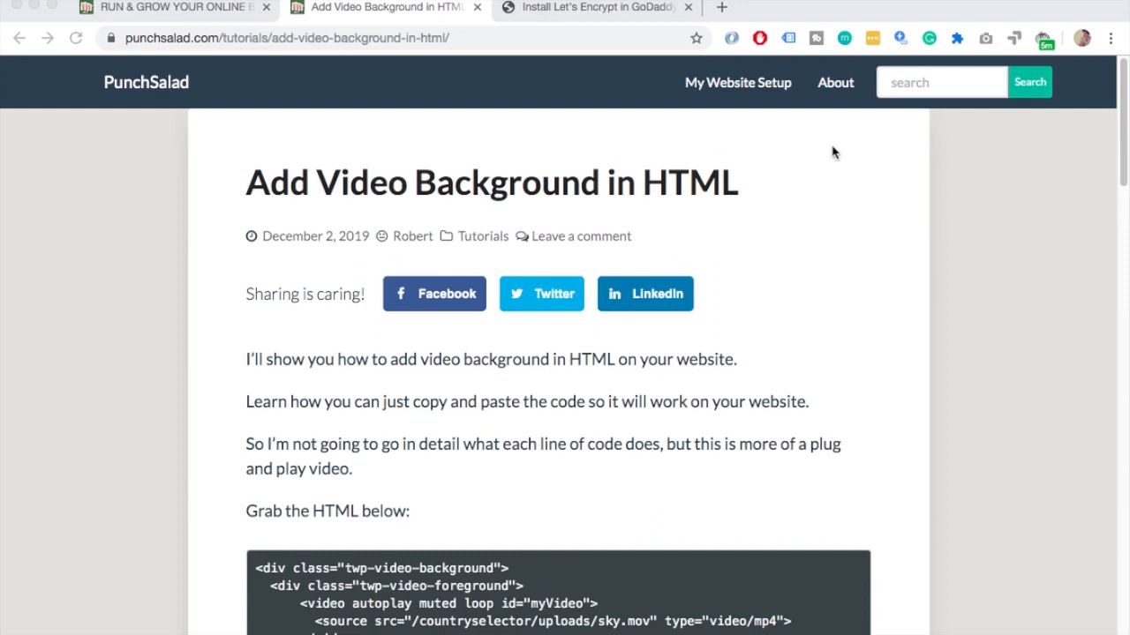
{"action": "mouse_move", "coordinate": [902, 44]}
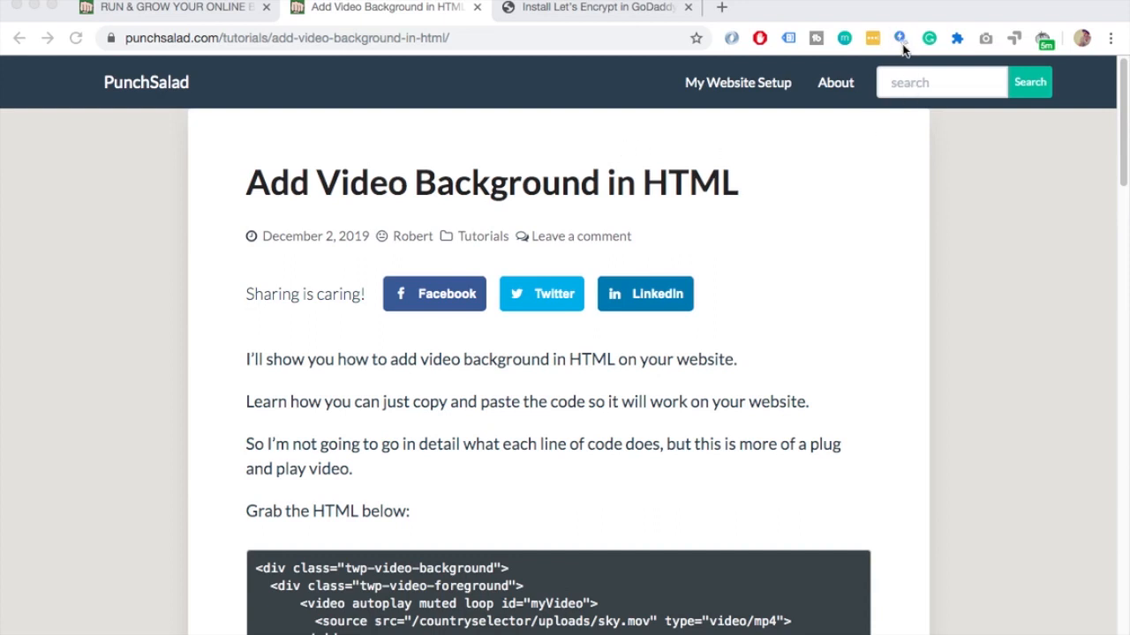
{"action": "mouse_move", "coordinate": [897, 46]}
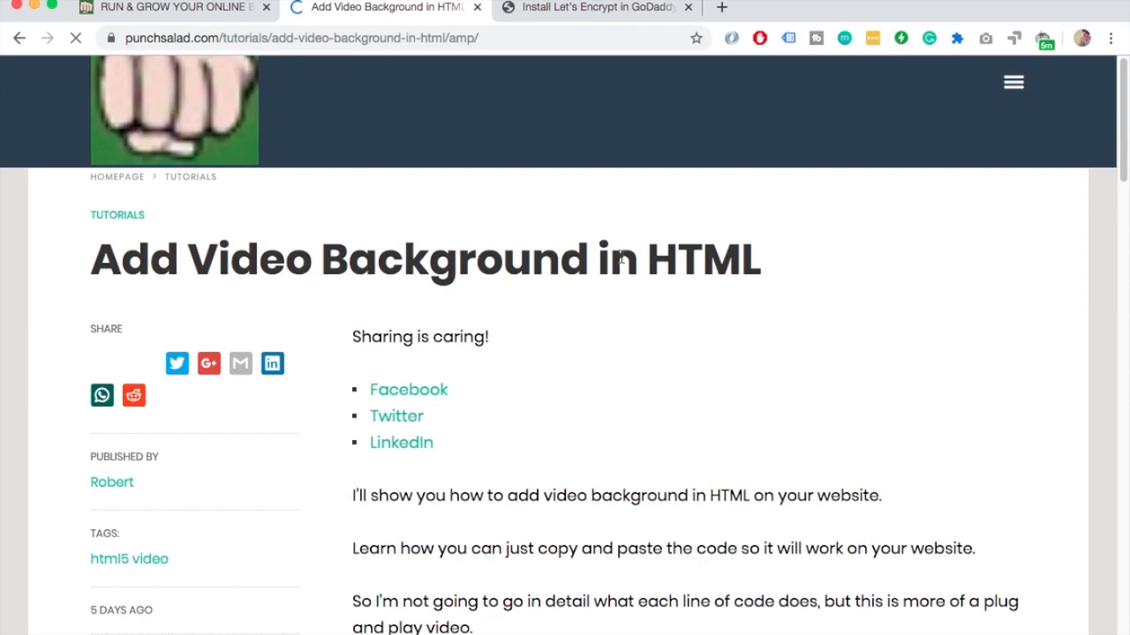
Scroll the tutorial's AMP version and move to the Let's Encrypt GoDaddy AMP article
{"action": "scroll", "scroll_direction": "down", "scroll_amount": 3}
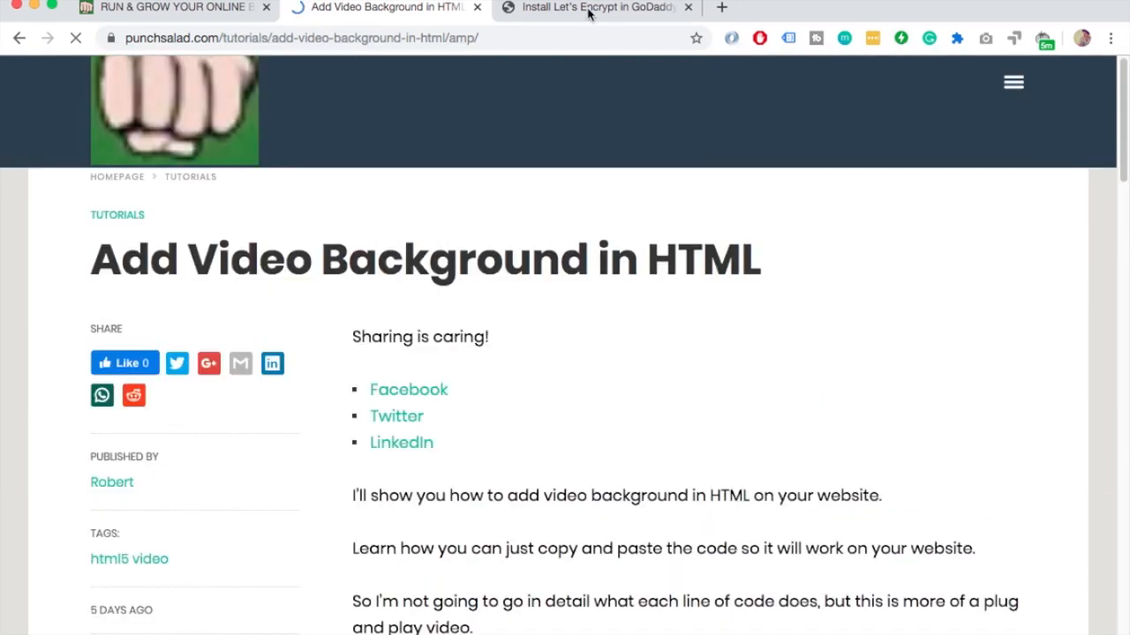
{"action": "left_click", "coordinate": [592, 7]}
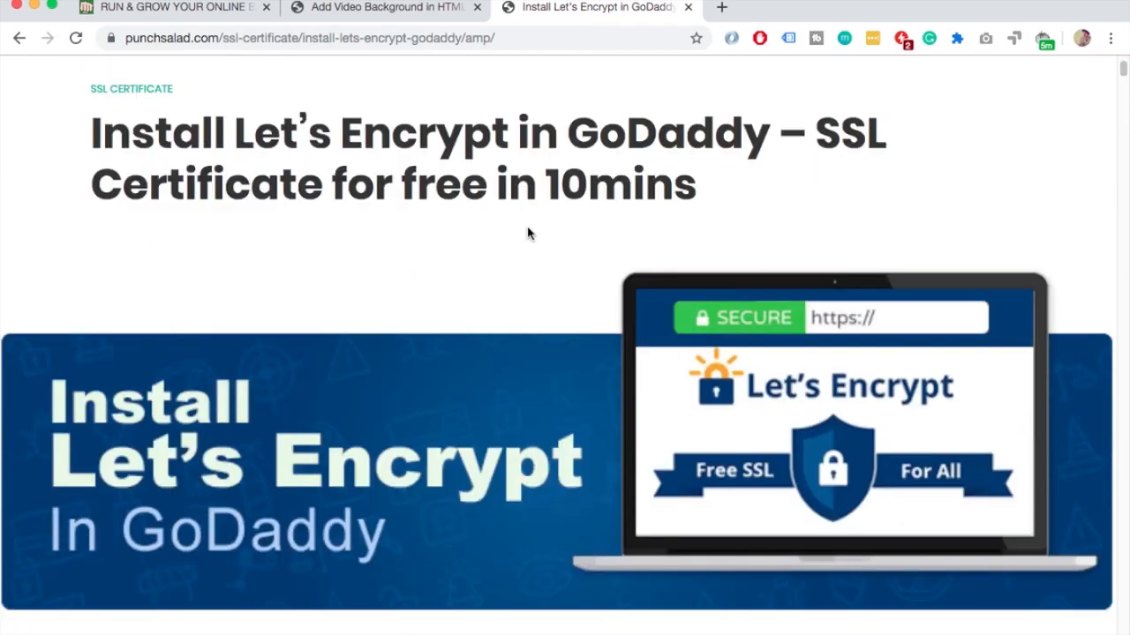
Run the AMP Validator on the Let's Encrypt article, reporting 2 errors and 0 warnings
{"action": "scroll", "scroll_direction": "down", "scroll_amount": 3}
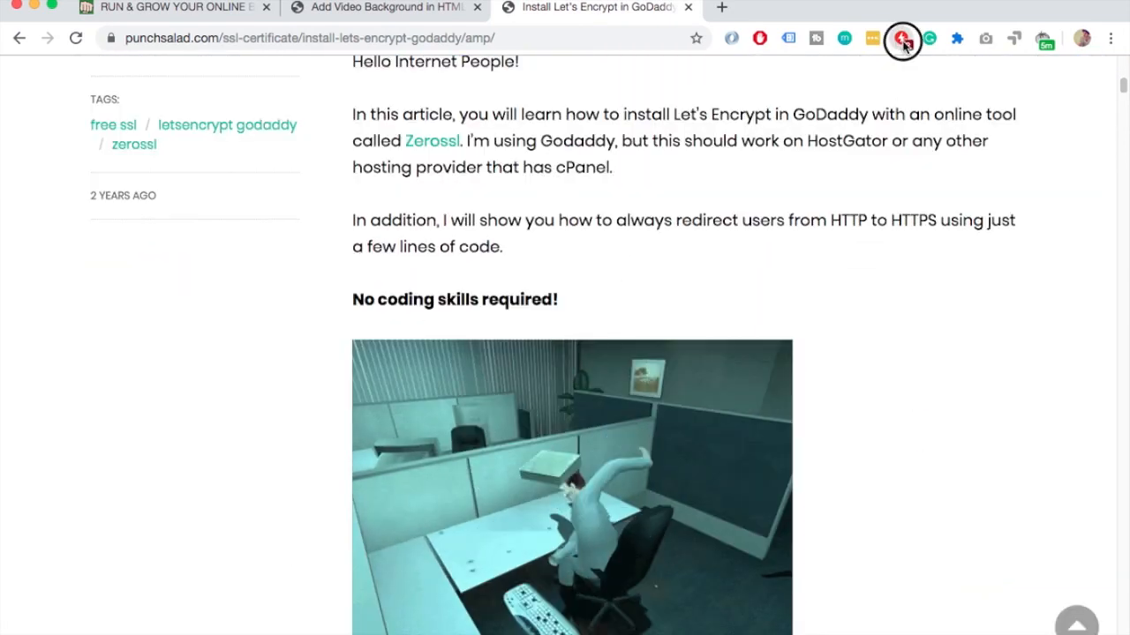
{"action": "left_click", "coordinate": [900, 39]}
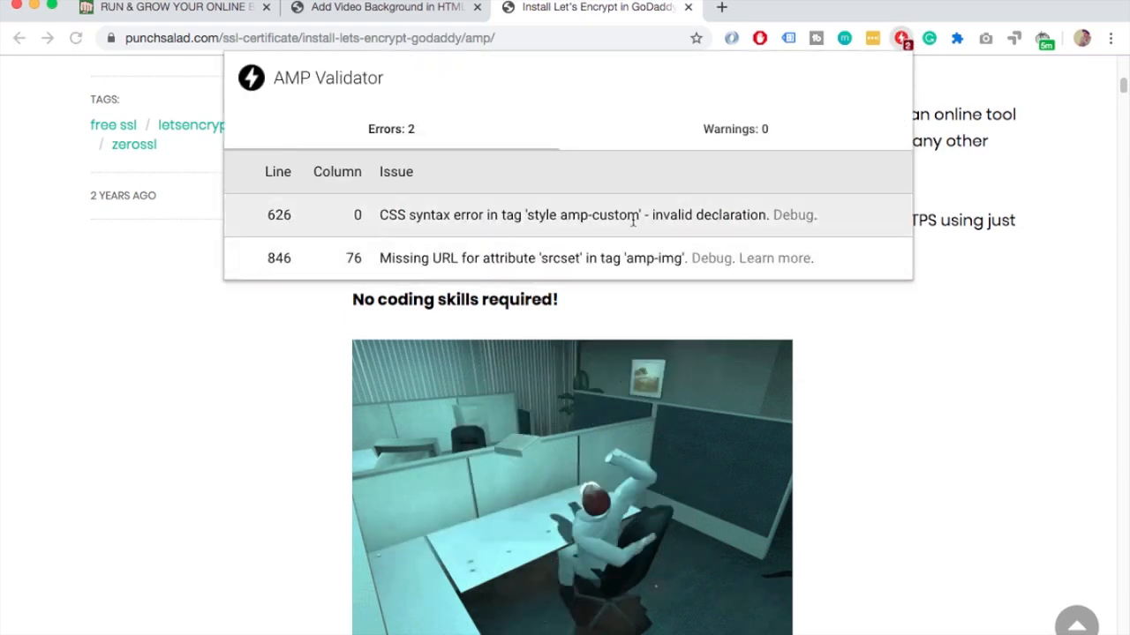
{"action": "mouse_move", "coordinate": [431, 240]}
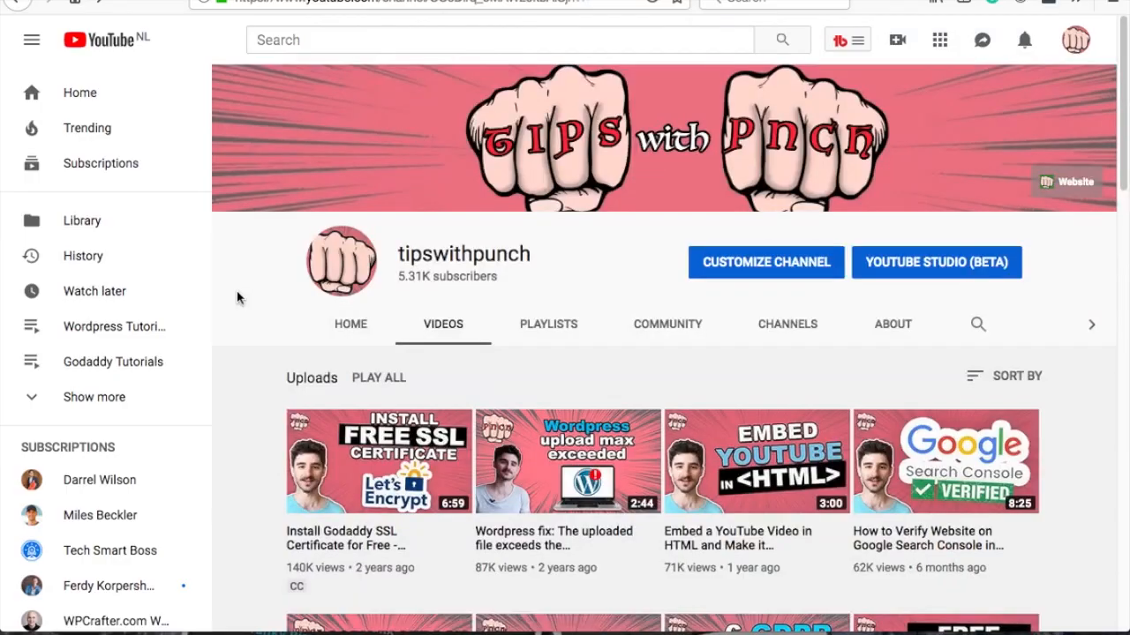
{"action": "scroll", "scroll_direction": "down", "scroll_amount": 3}
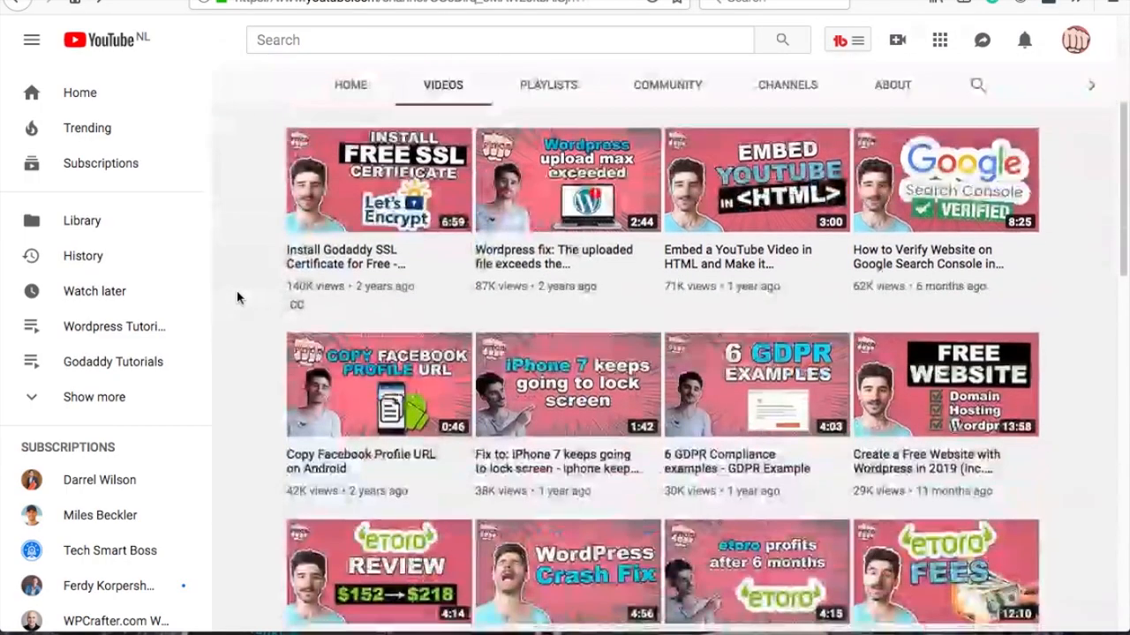
{"action": "scroll", "scroll_direction": "down", "scroll_amount": 3}
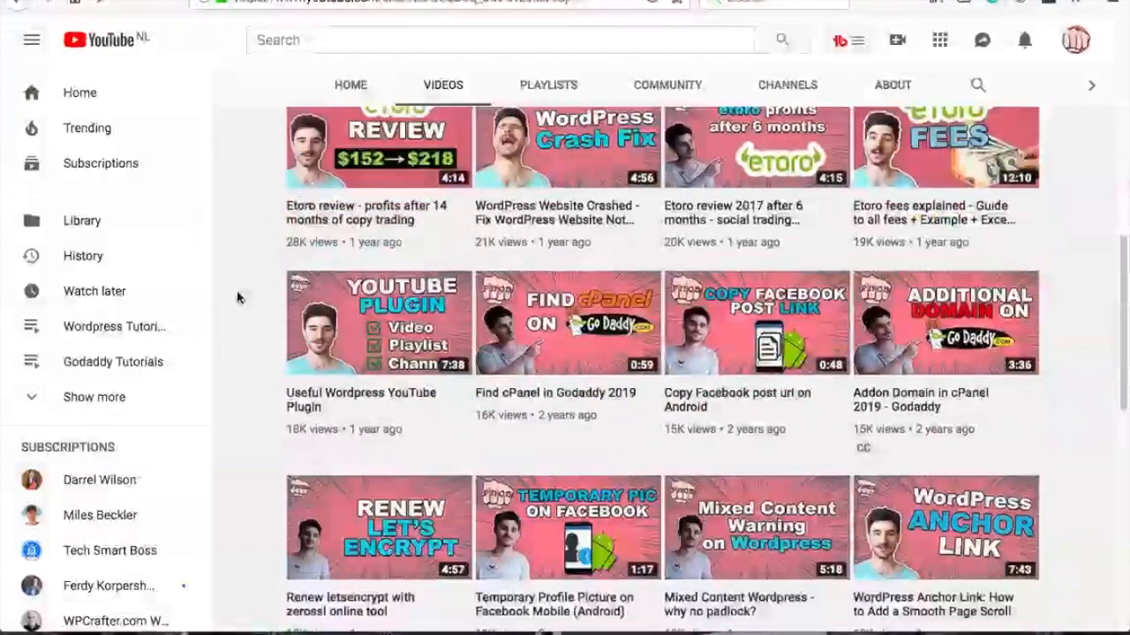
{"action": "scroll", "scroll_direction": "down", "scroll_amount": 3}
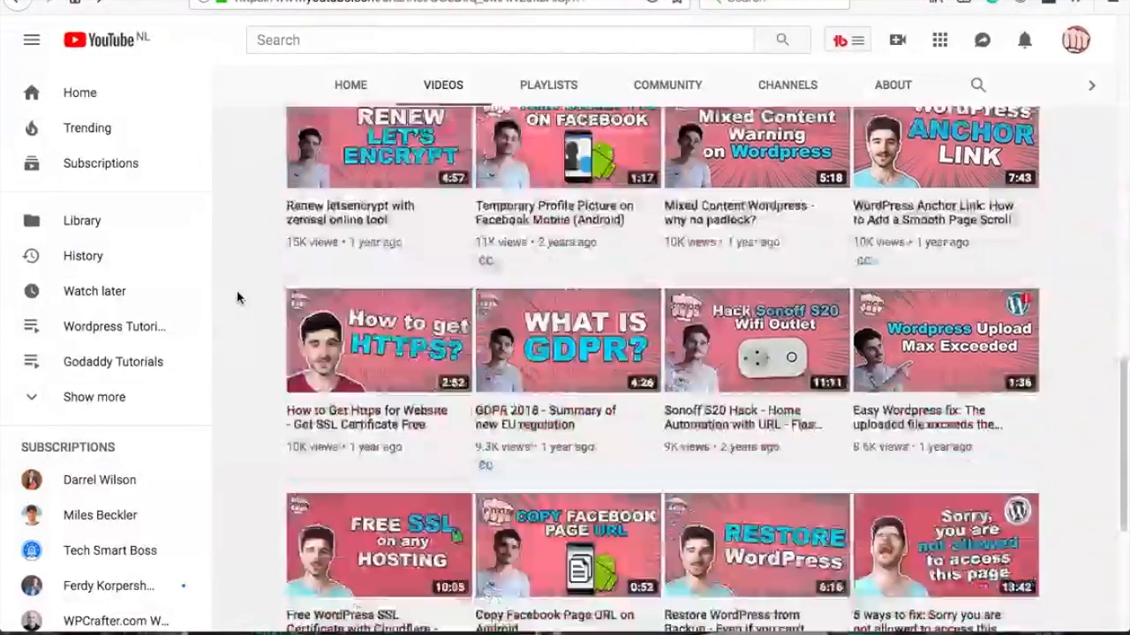
{"action": "scroll", "scroll_direction": "down", "scroll_amount": 3}
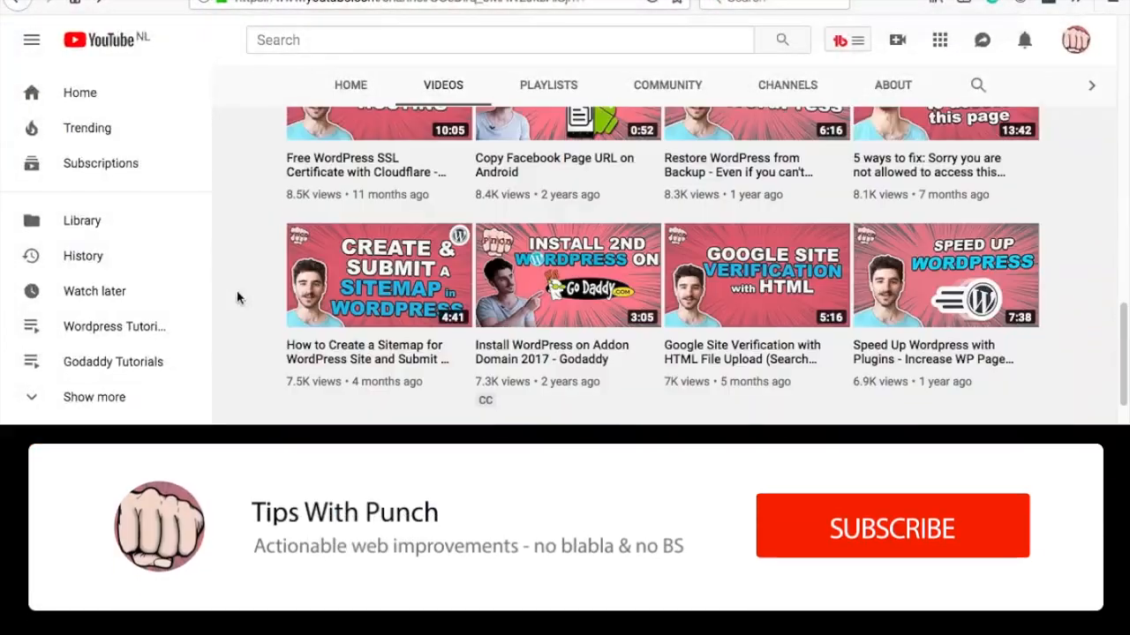